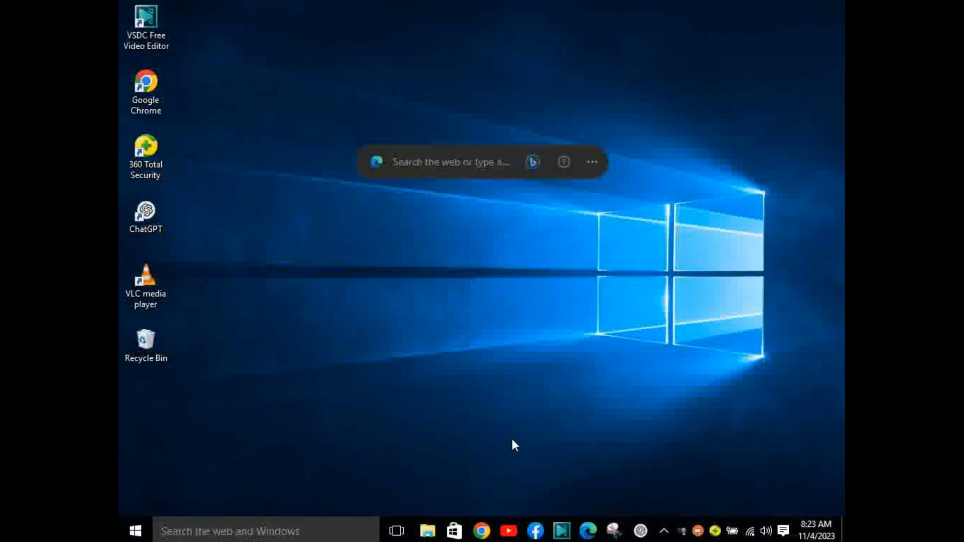
mouse_move(520, 444)
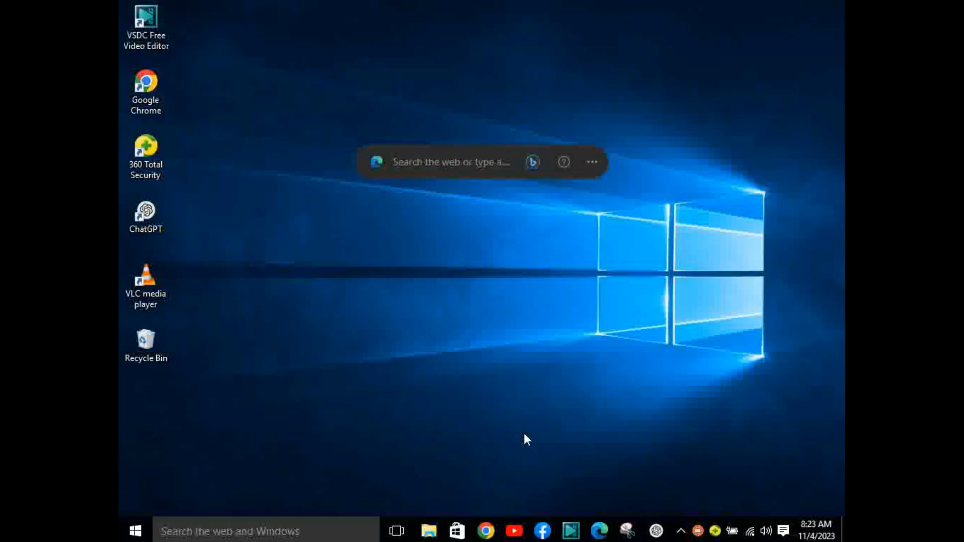
mouse_move(535, 429)
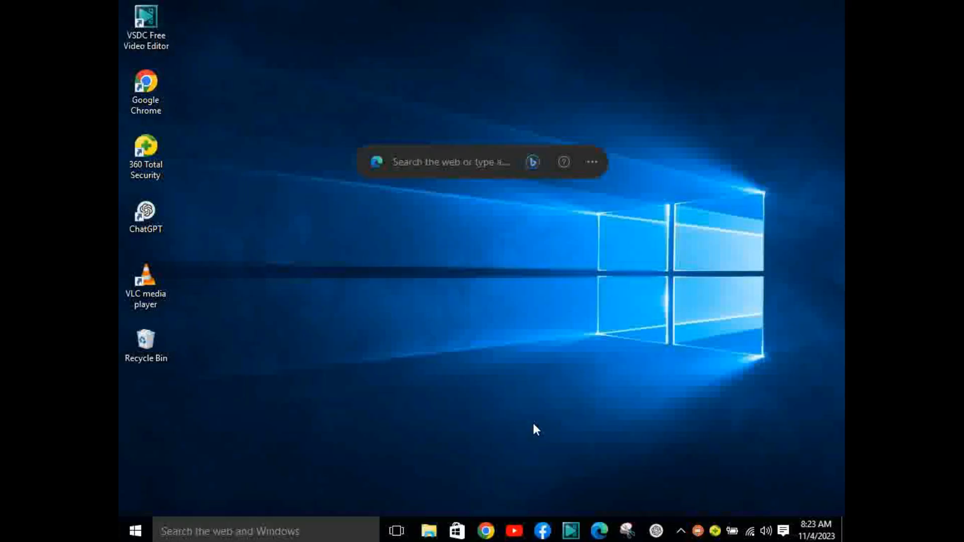
mouse_move(540, 431)
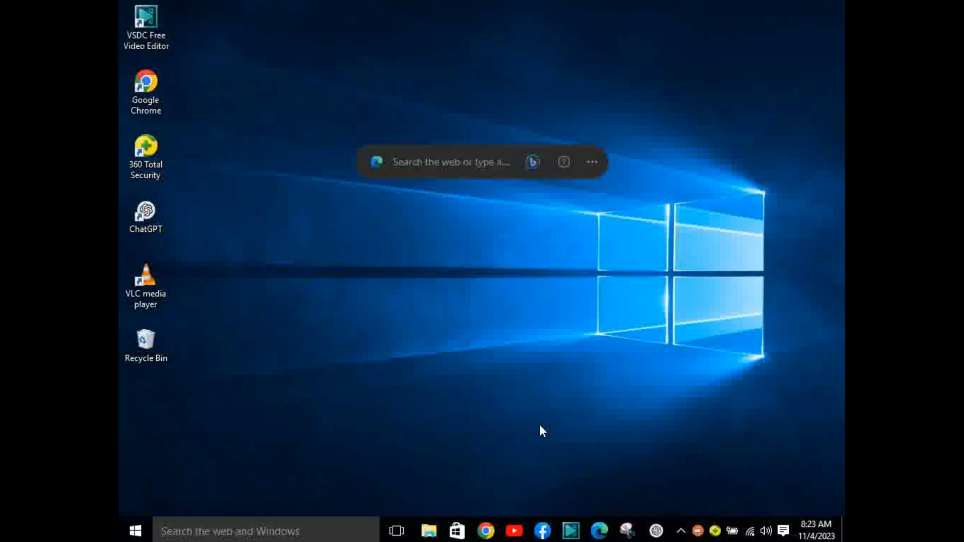
mouse_move(533, 413)
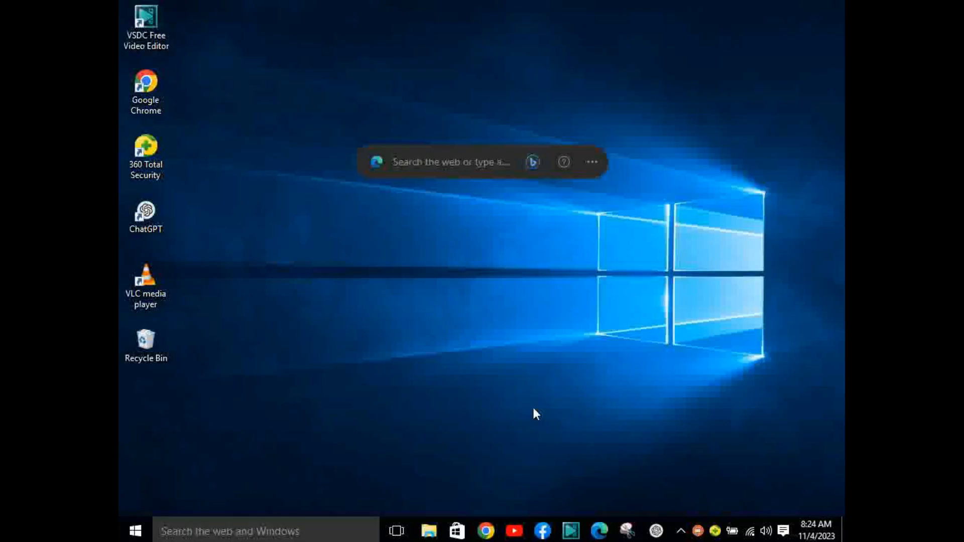
mouse_move(525, 408)
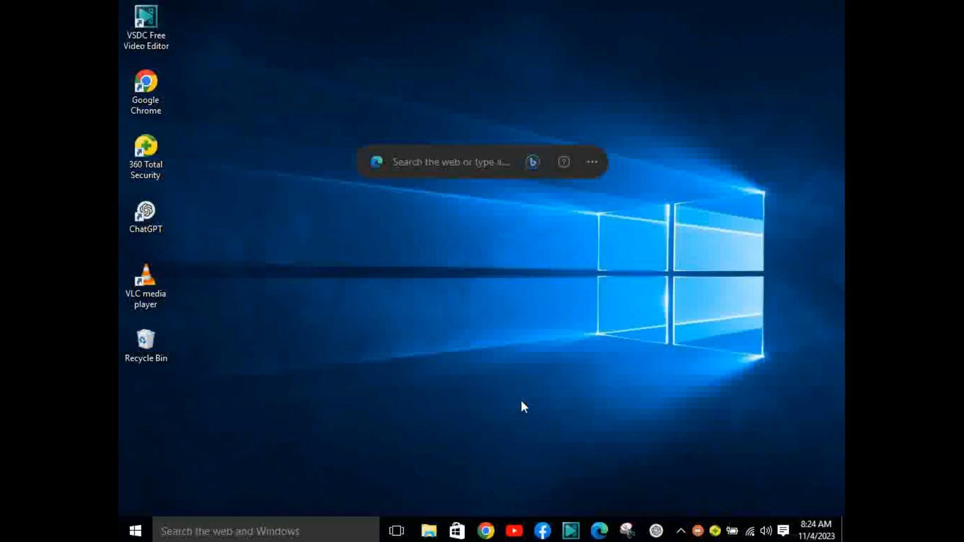
mouse_move(429, 530)
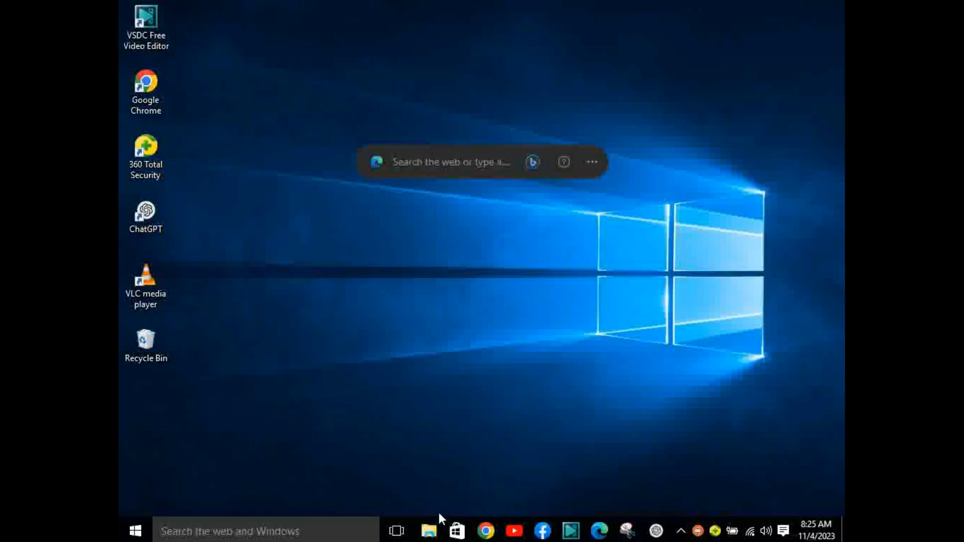
mouse_move(429, 530)
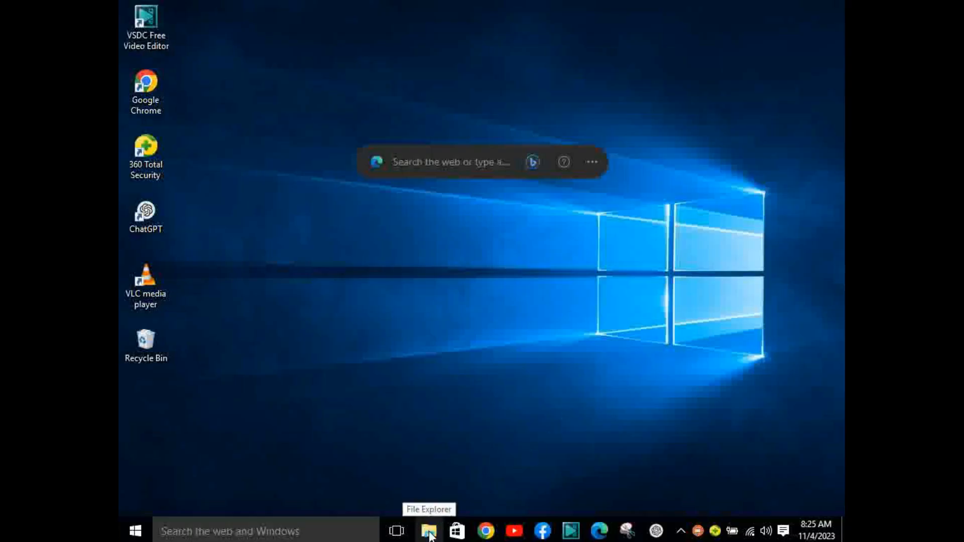
Step: Show This PC in File Explorer with its folders, Local Disk C: and the OFFICE2013 DVD drive
click(429, 530)
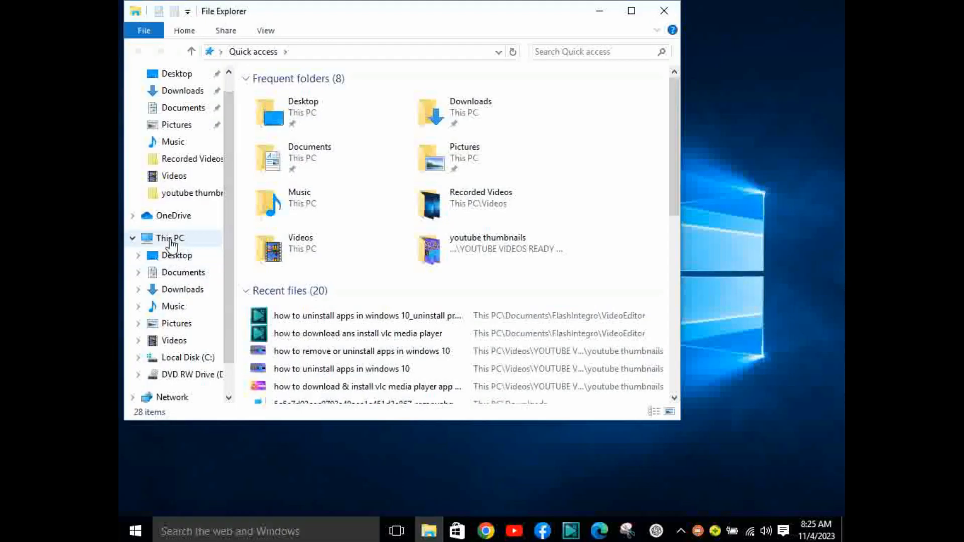
click(169, 239)
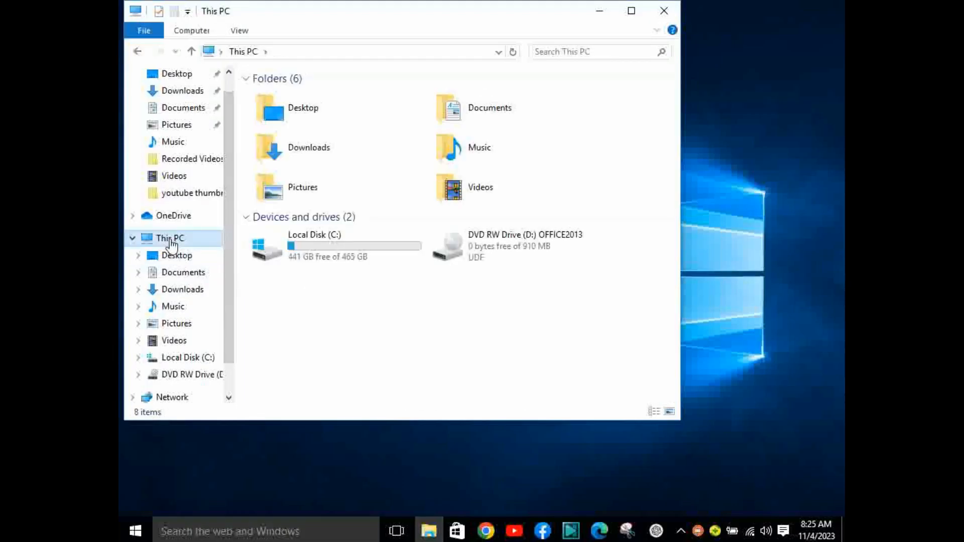
mouse_move(151, 241)
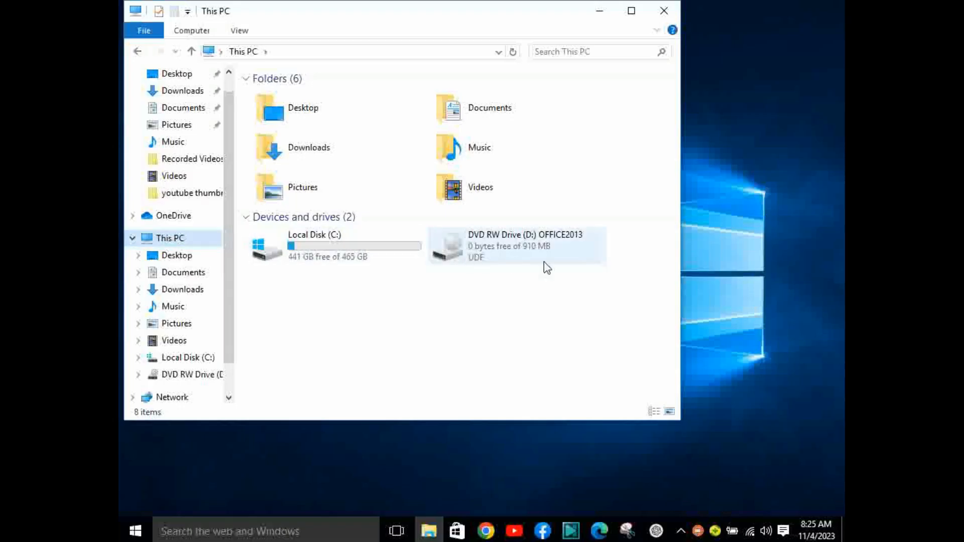
mouse_move(537, 224)
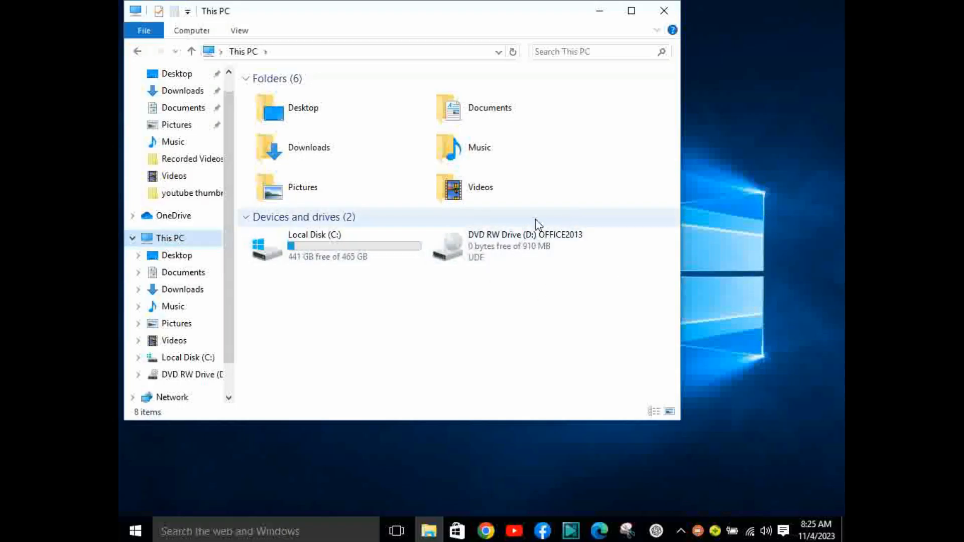
mouse_move(547, 217)
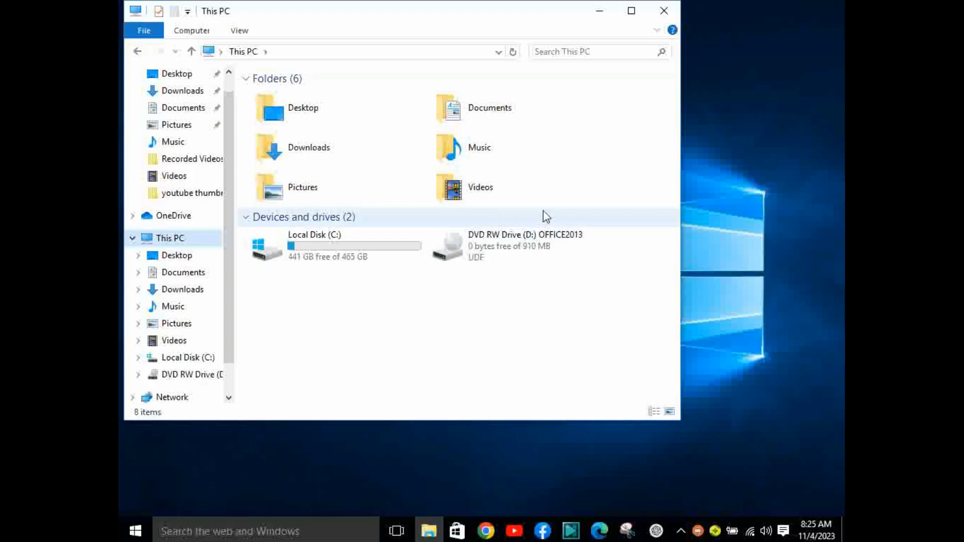
mouse_move(489, 249)
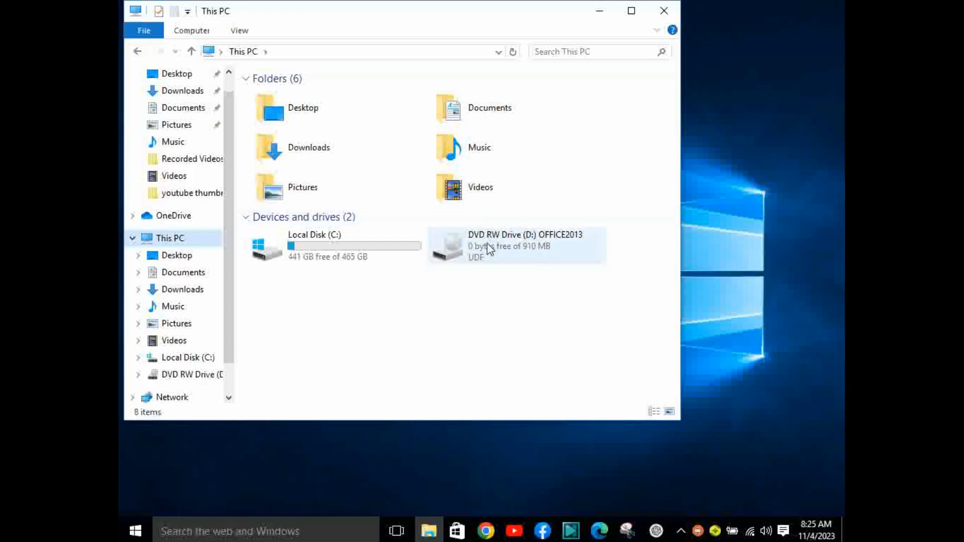
mouse_move(510, 248)
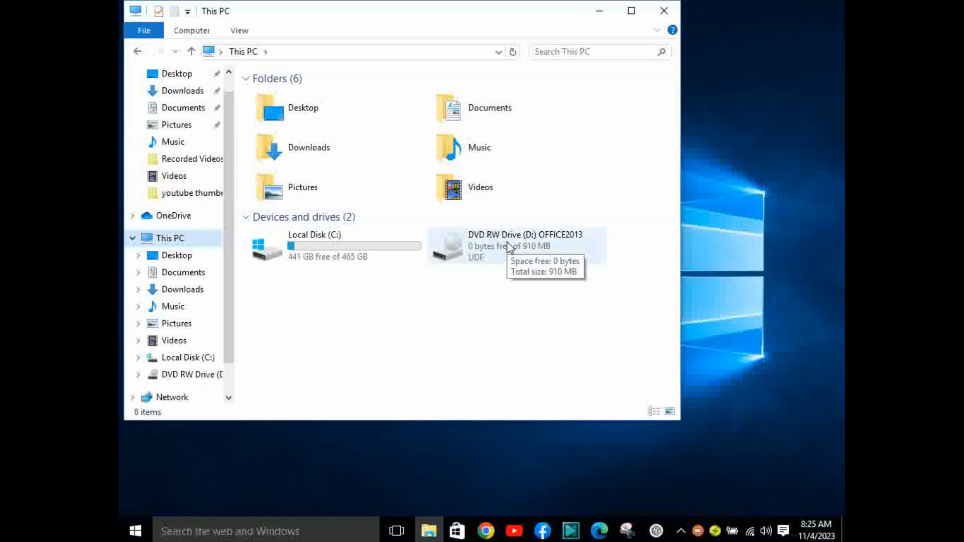
click(515, 246)
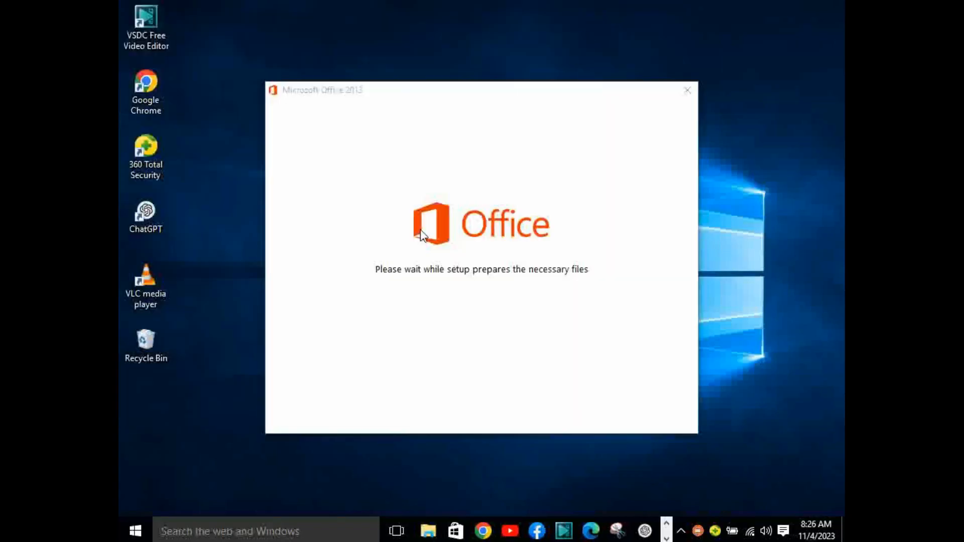
mouse_move(523, 277)
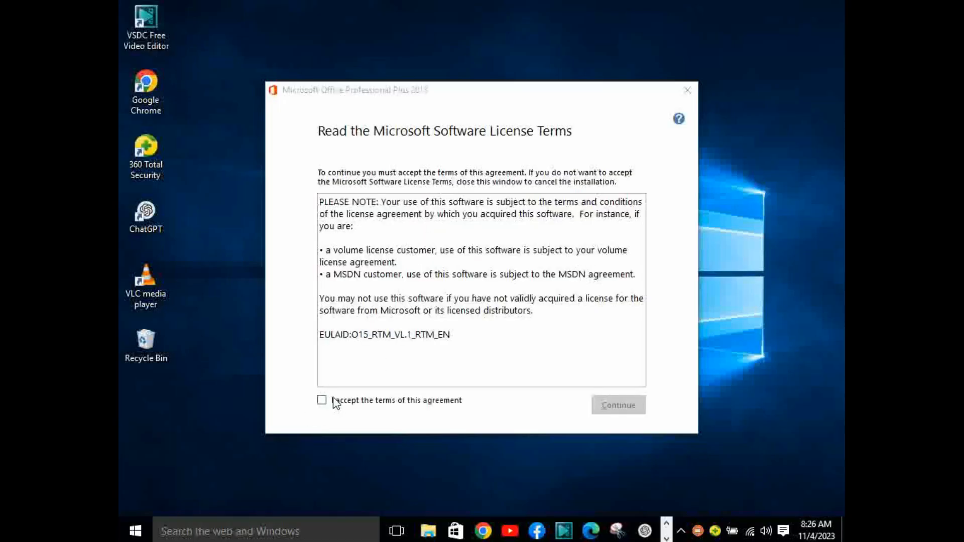
mouse_move(419, 243)
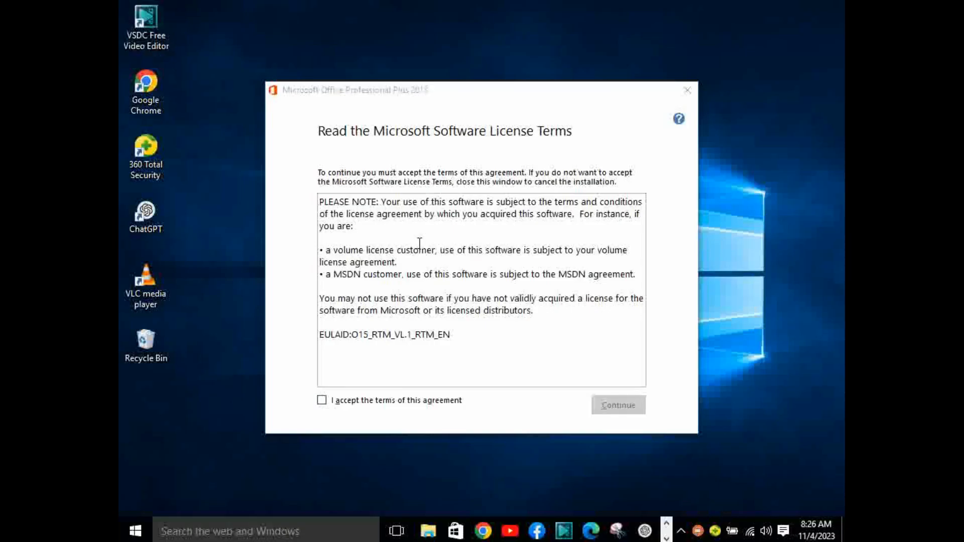
mouse_move(321, 400)
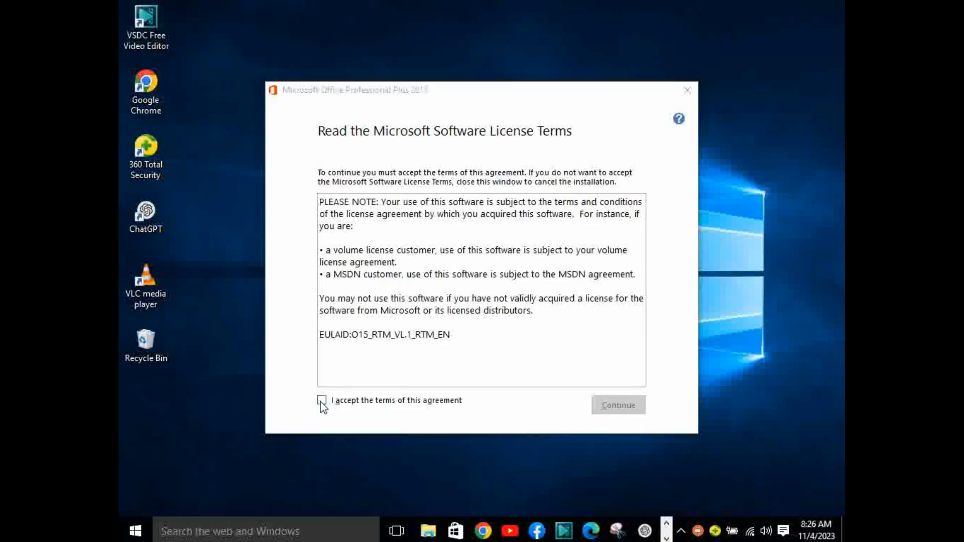
Step: Accept the license agreement and begin the default Install Now installation of Office 2013
click(320, 401)
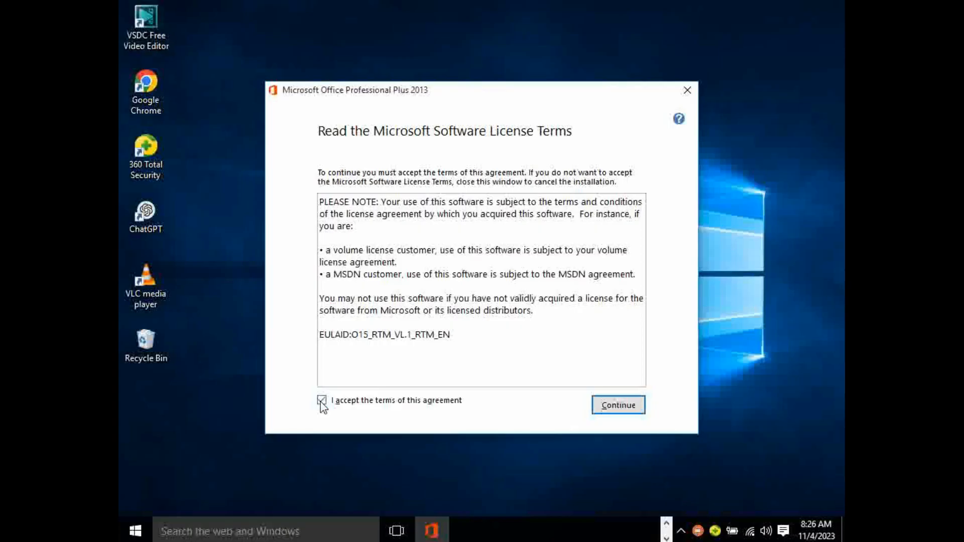
click(321, 401)
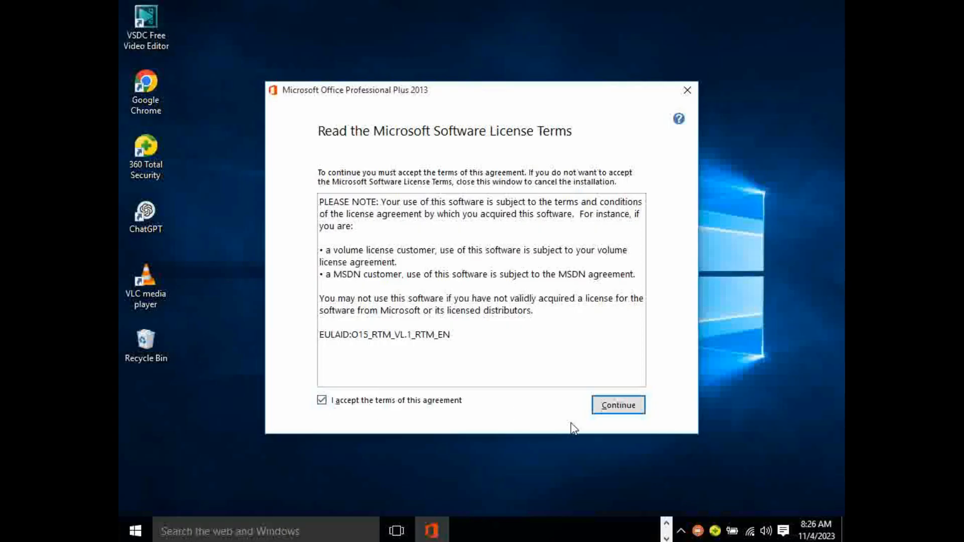
click(618, 405)
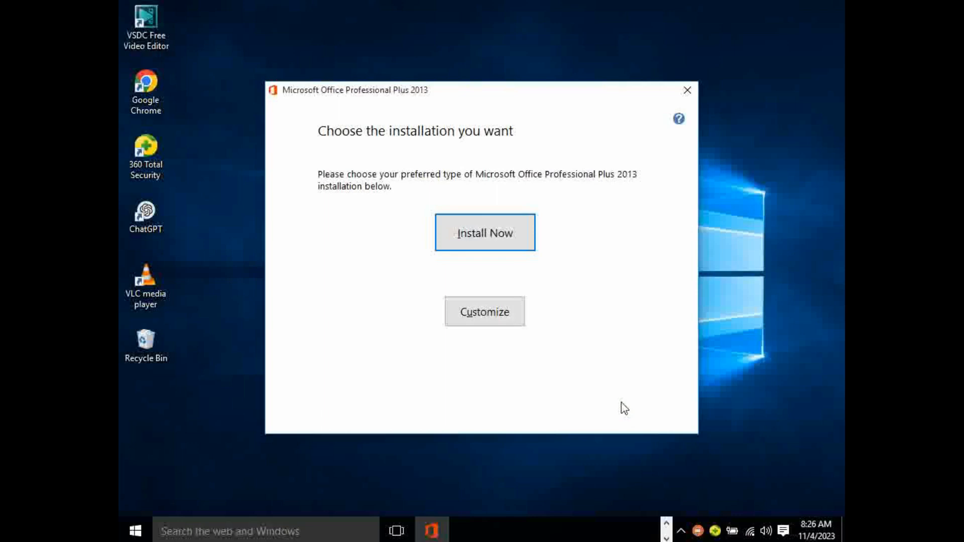
mouse_move(424, 249)
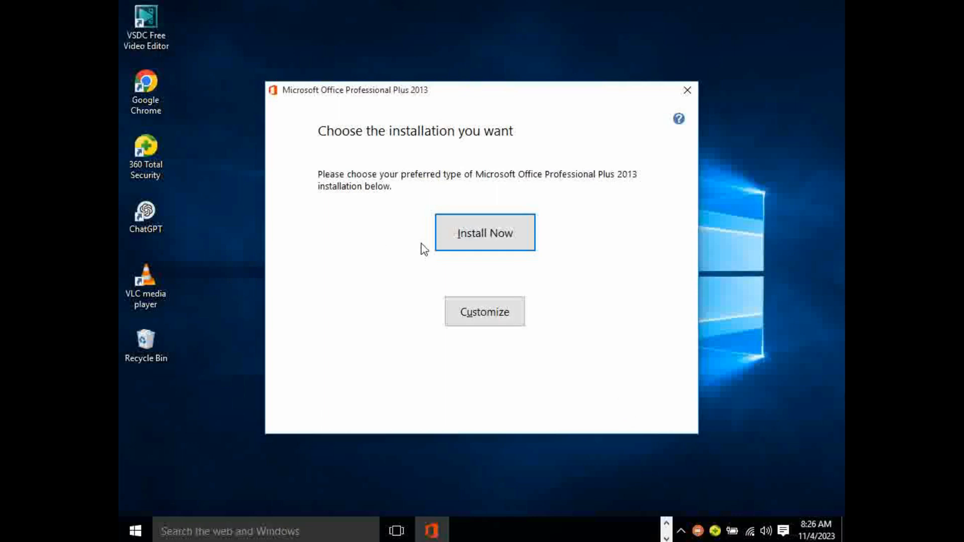
mouse_move(470, 239)
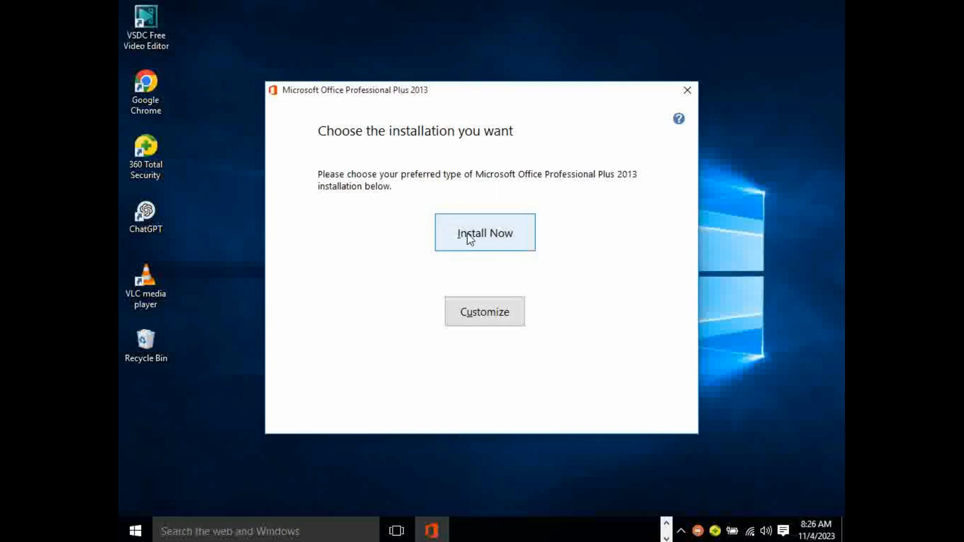
click(484, 232)
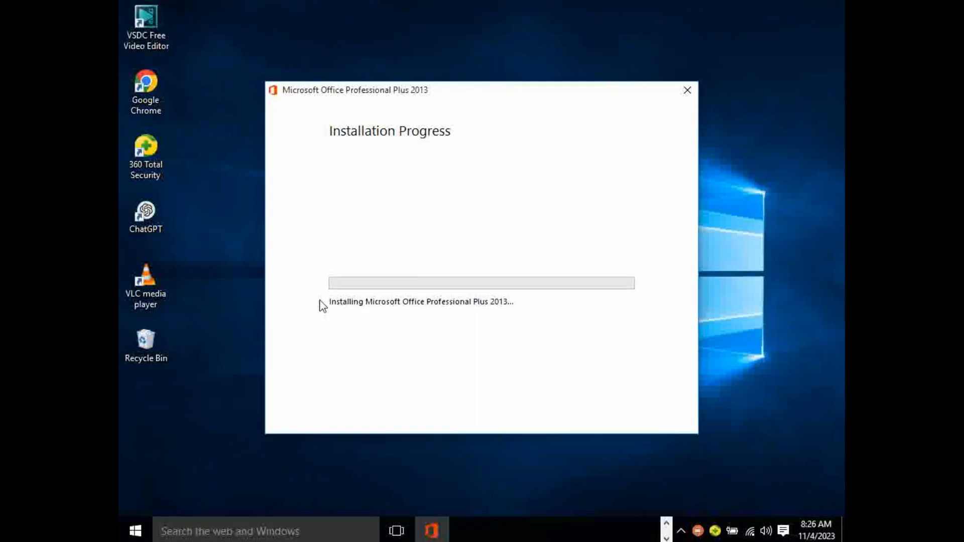
mouse_move(314, 288)
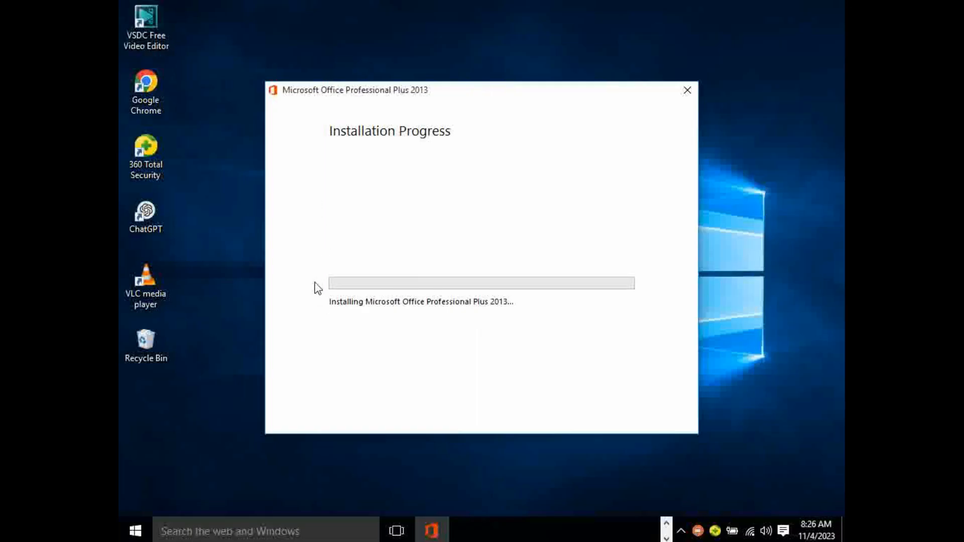
mouse_move(577, 158)
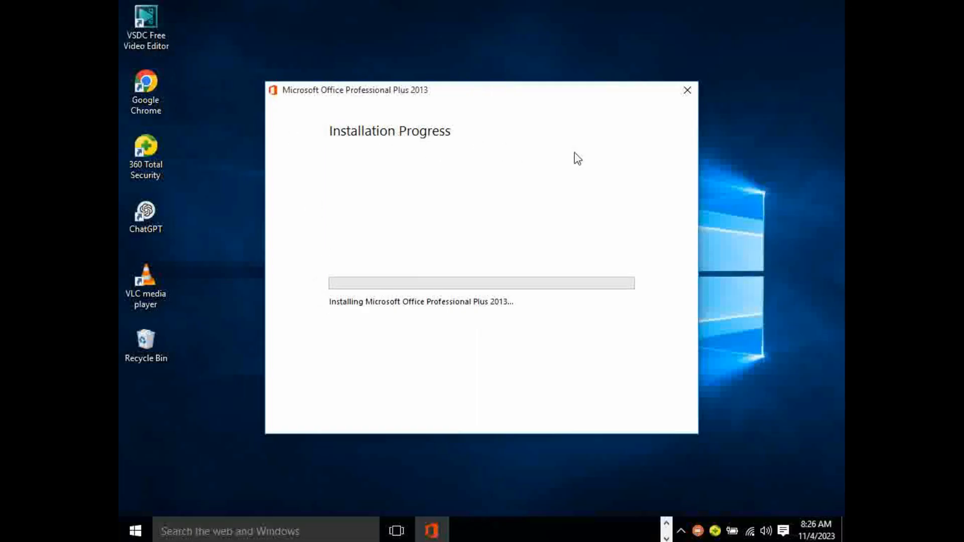
mouse_move(324, 287)
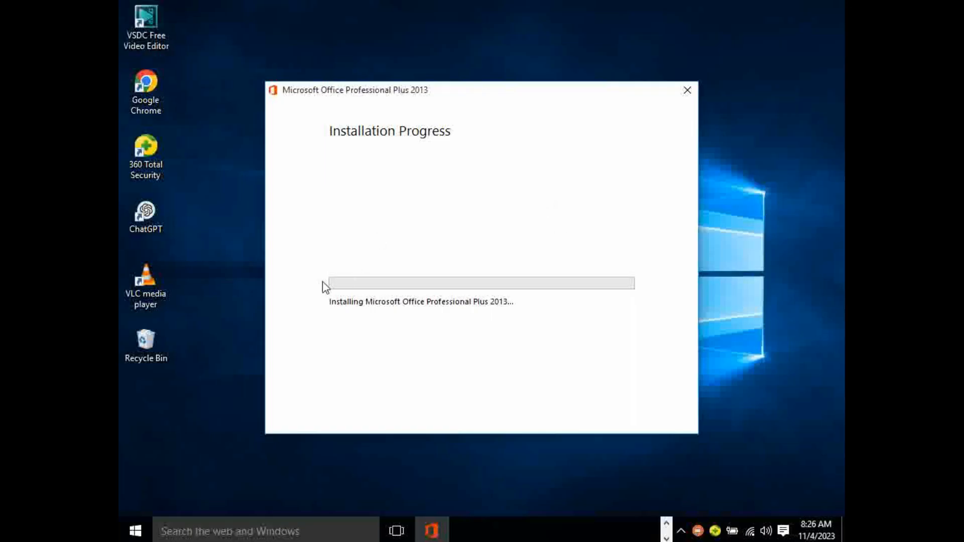
mouse_move(479, 295)
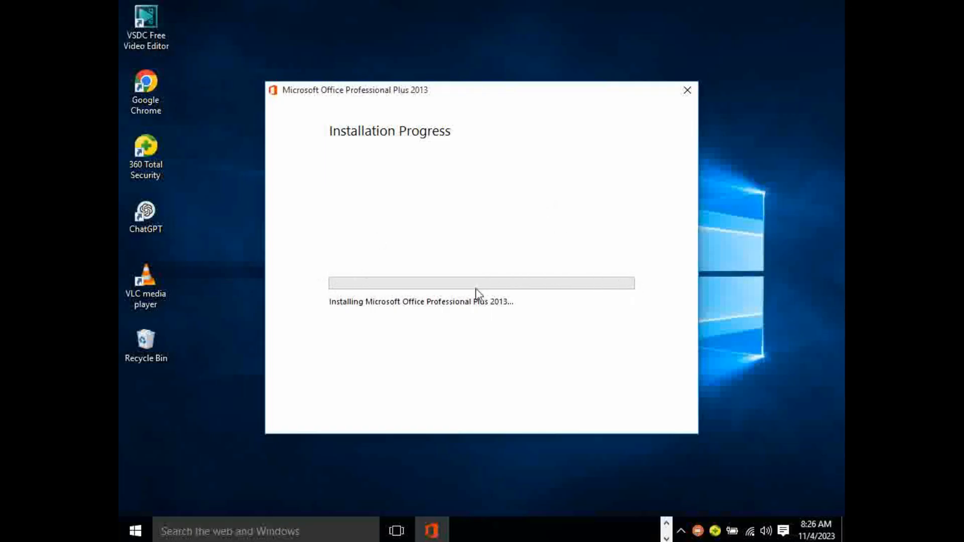
mouse_move(495, 316)
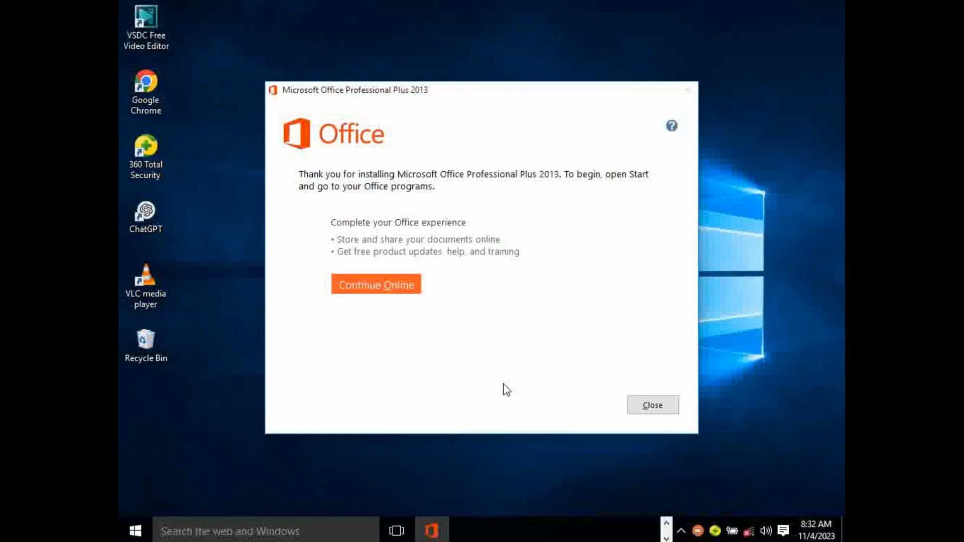
mouse_move(589, 253)
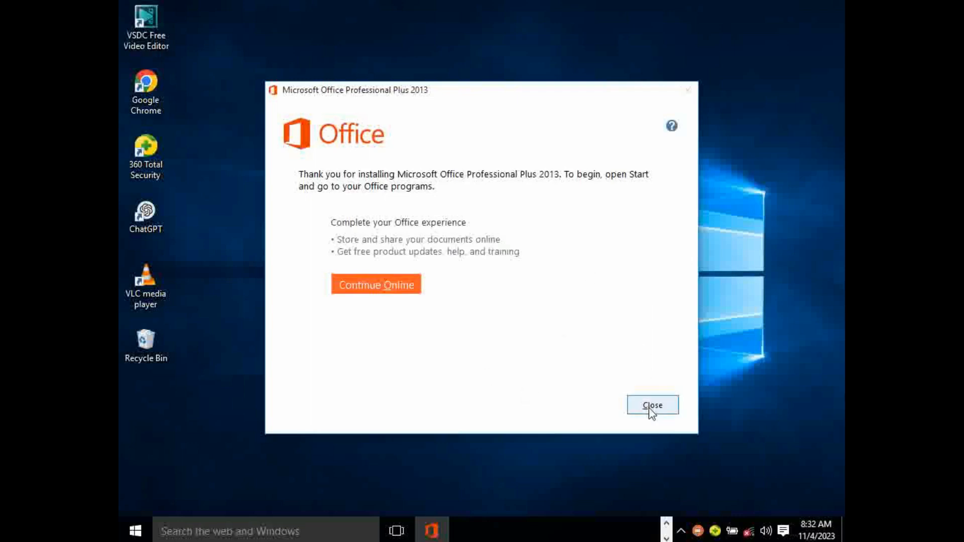
Step: Close the completed Office 2013 installer, returning to the desktop
click(652, 405)
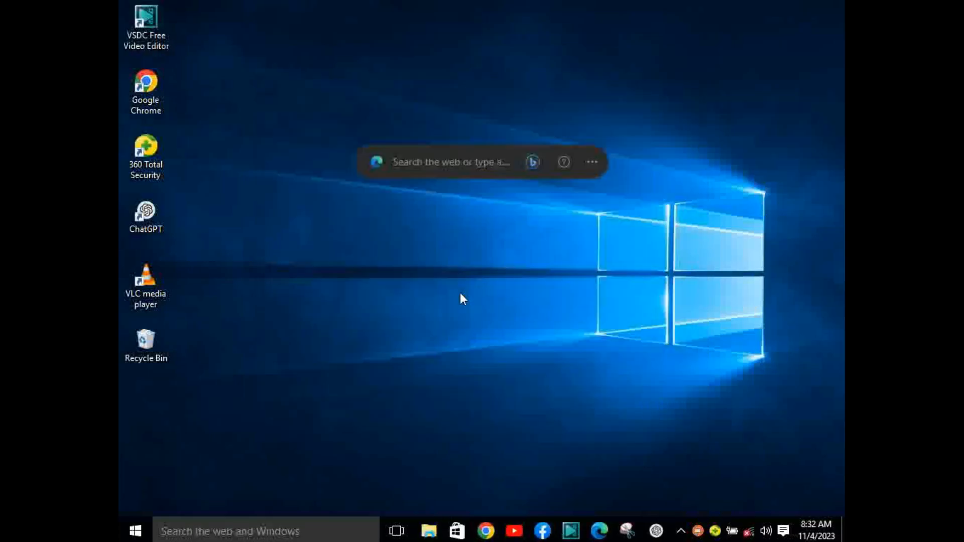
mouse_move(134, 531)
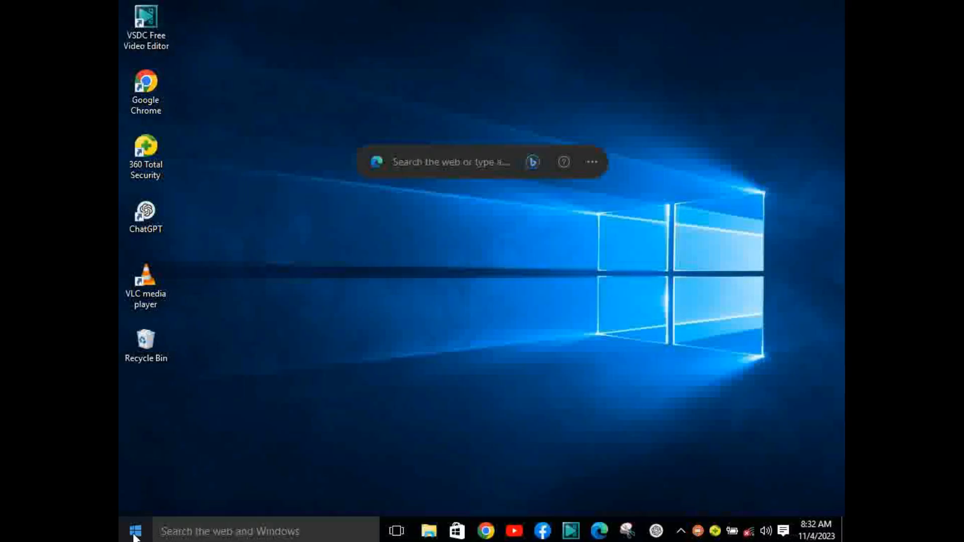
click(135, 530)
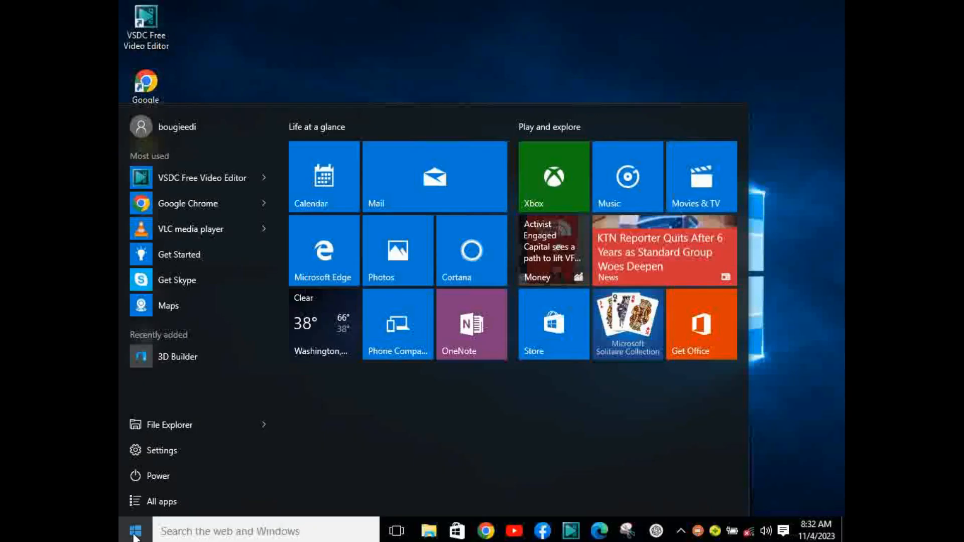
mouse_move(162, 501)
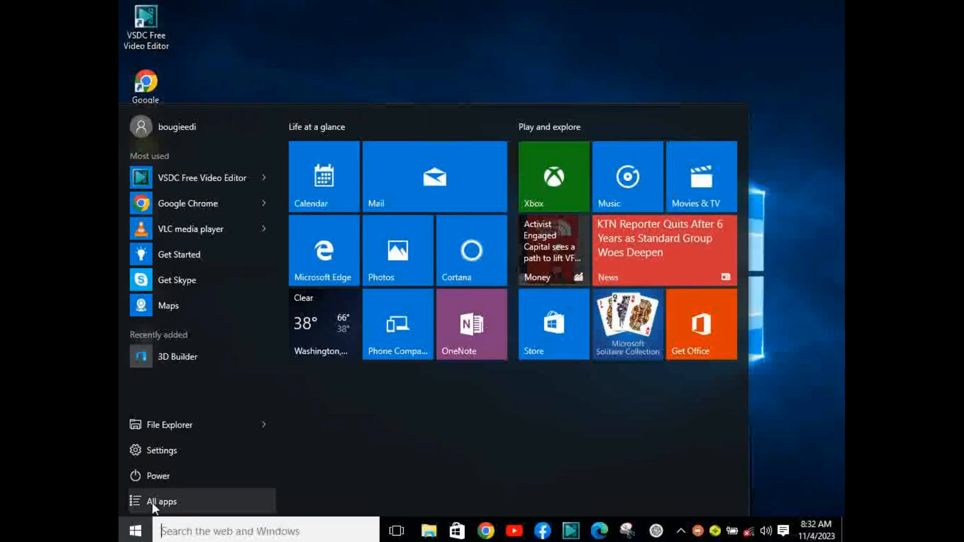
click(162, 501)
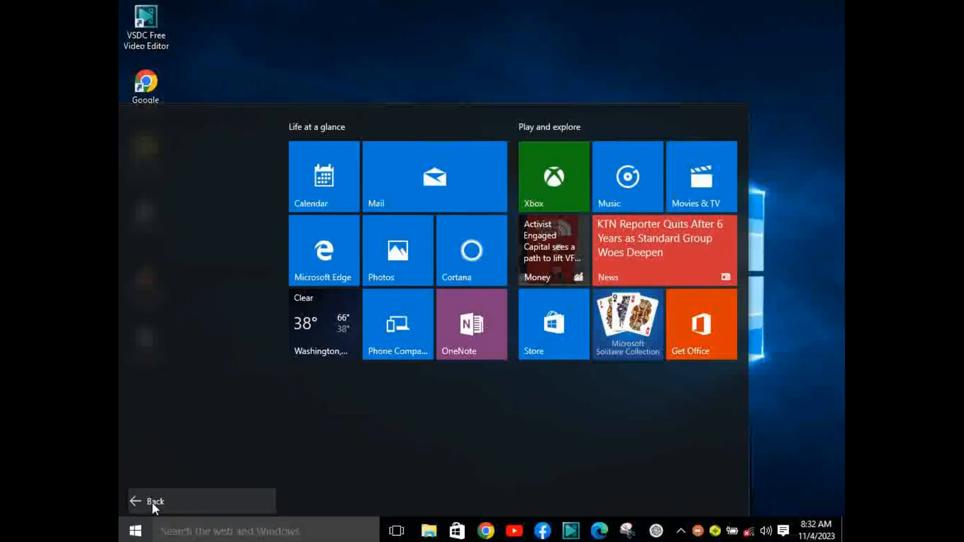
click(153, 502)
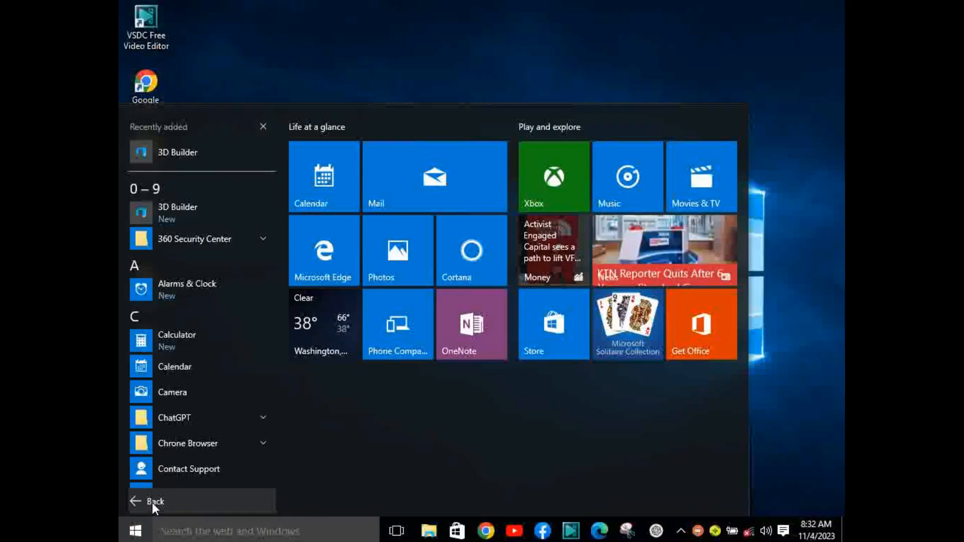
scroll(down, 3)
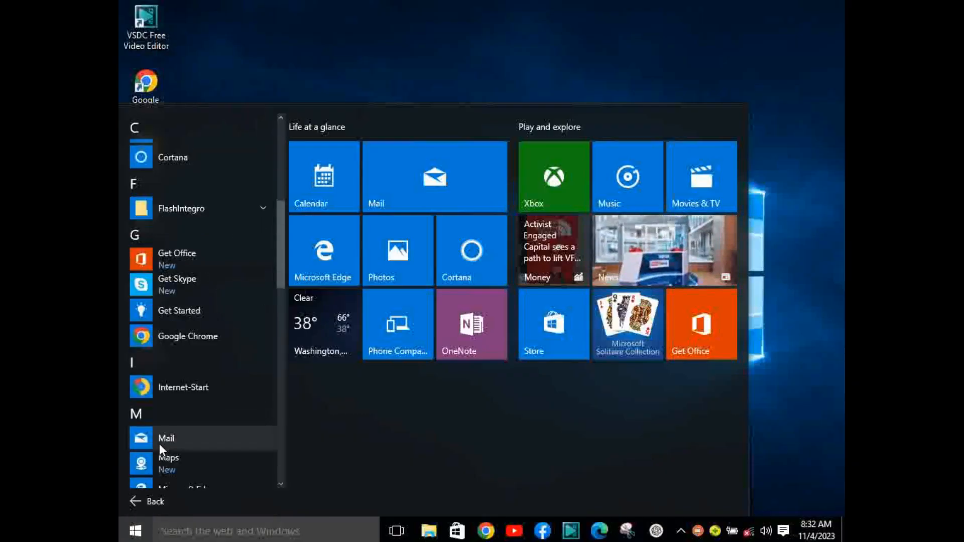
scroll(down, 3)
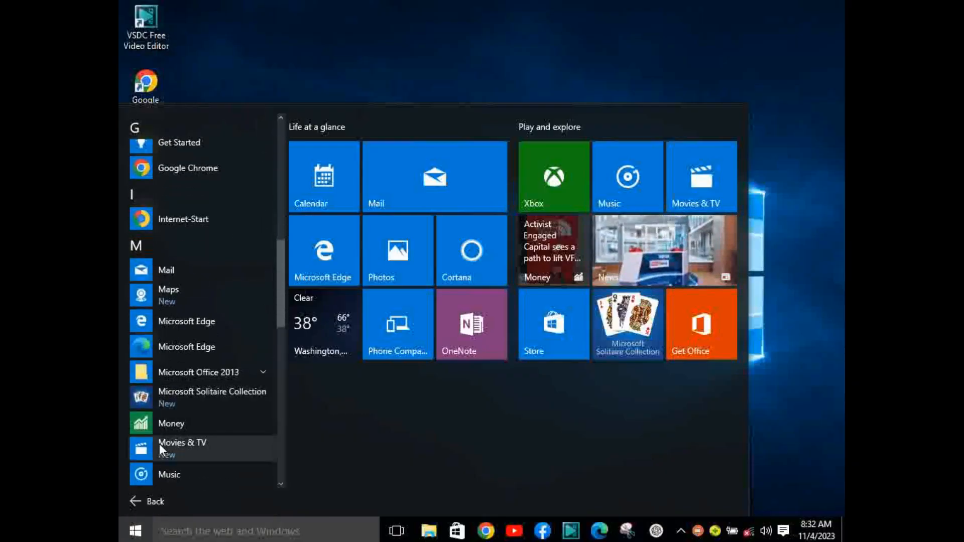
mouse_move(198, 371)
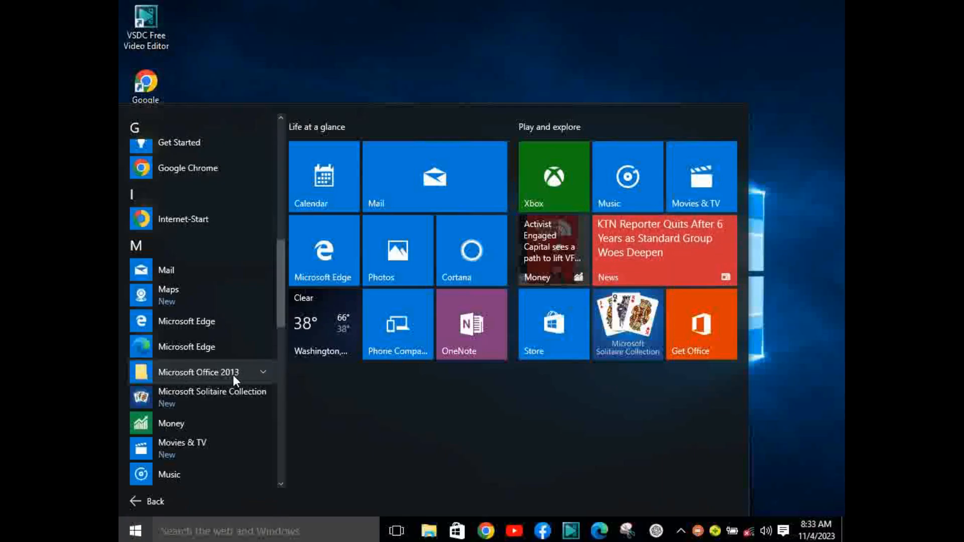
click(198, 372)
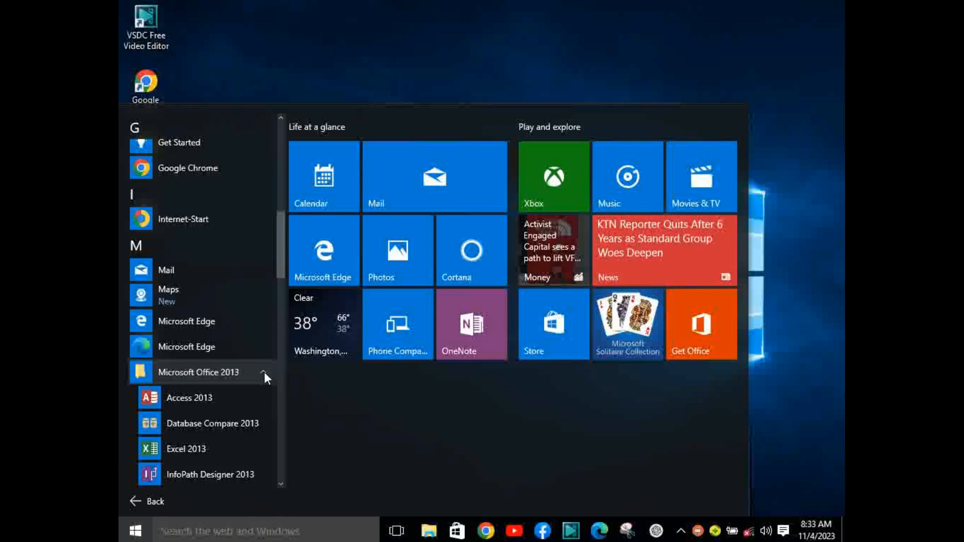
scroll(down, 3)
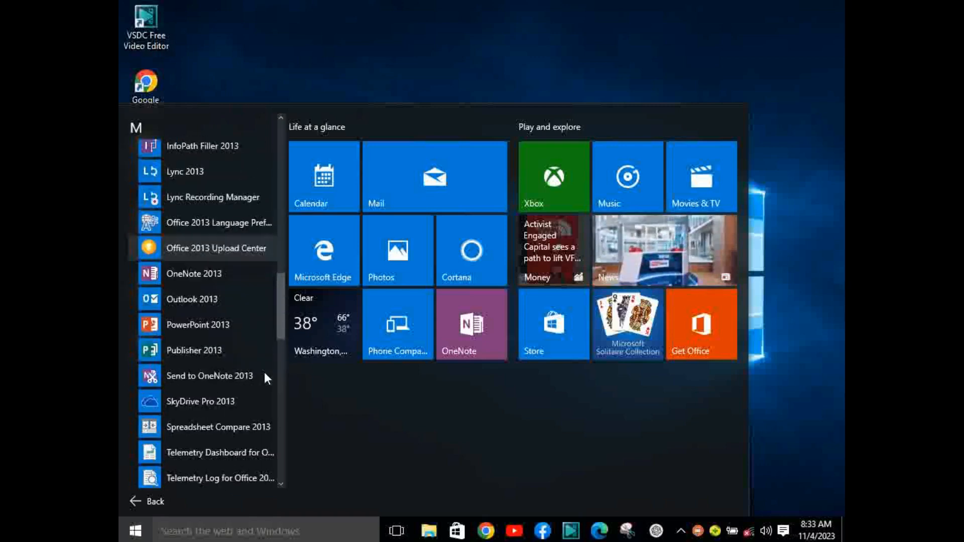
click(421, 86)
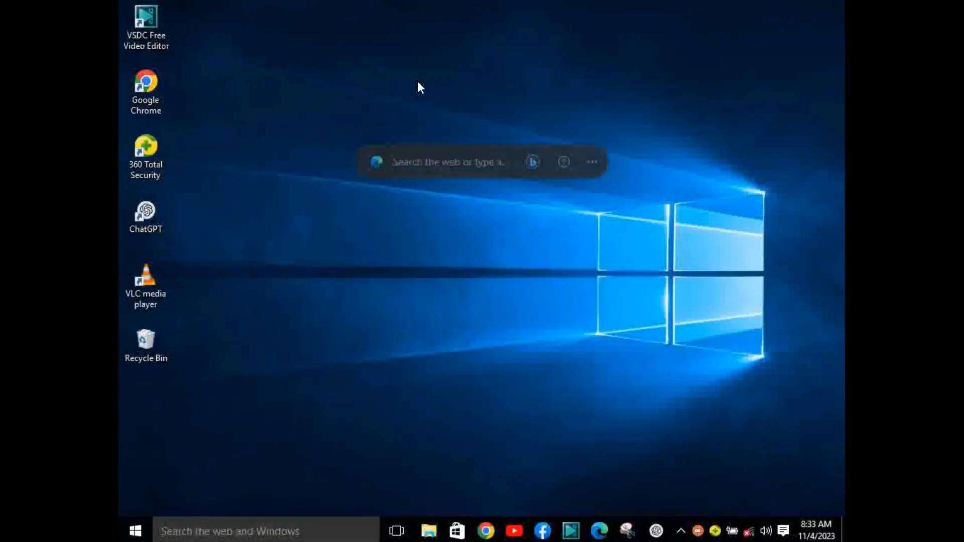
mouse_move(530, 378)
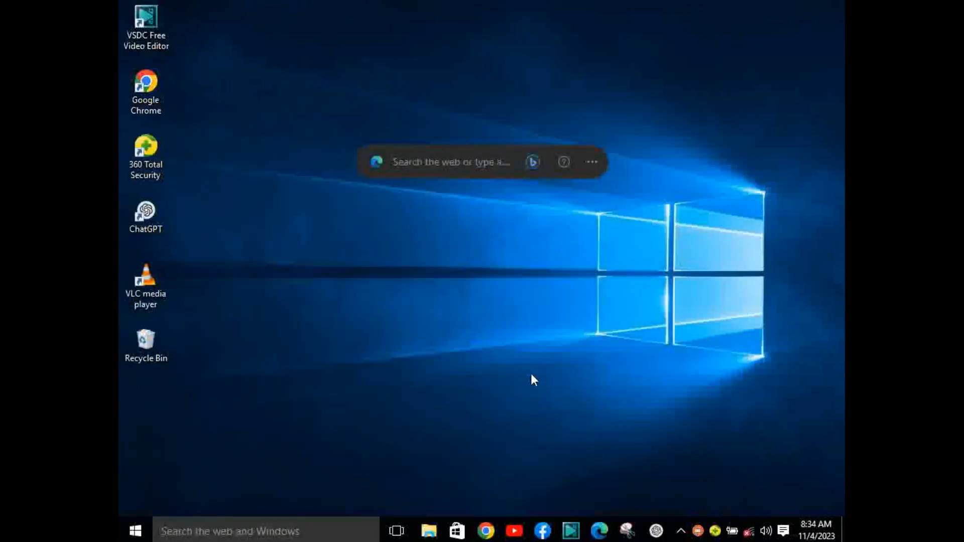
mouse_move(538, 352)
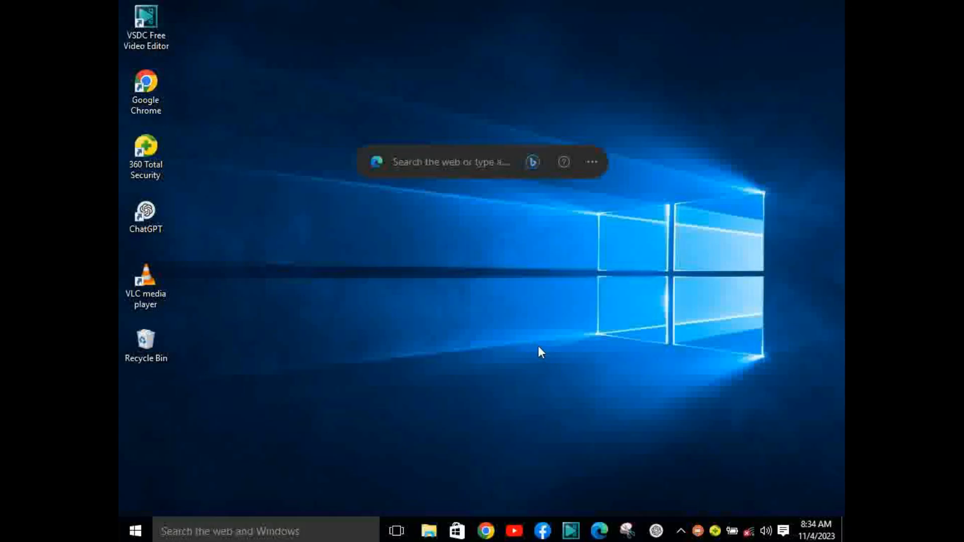
mouse_move(540, 224)
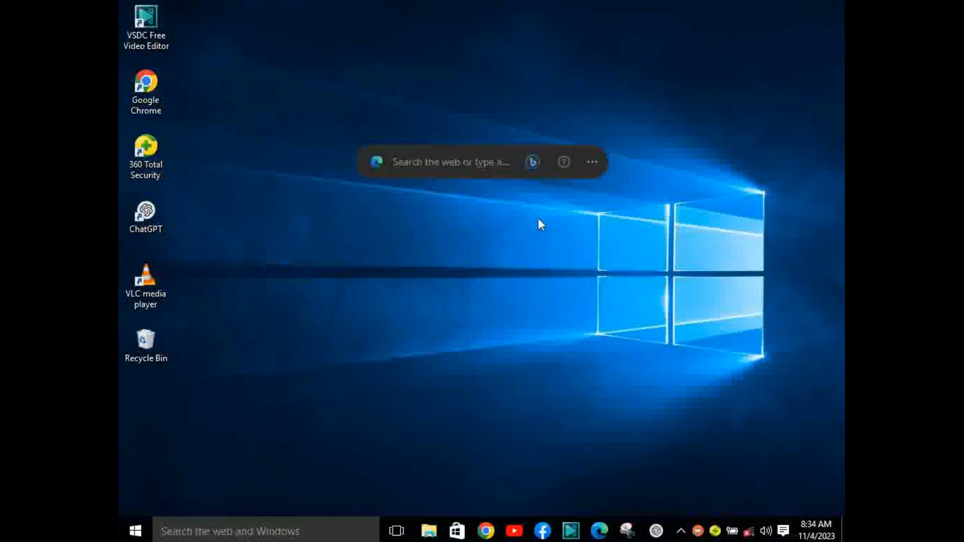
mouse_move(430, 530)
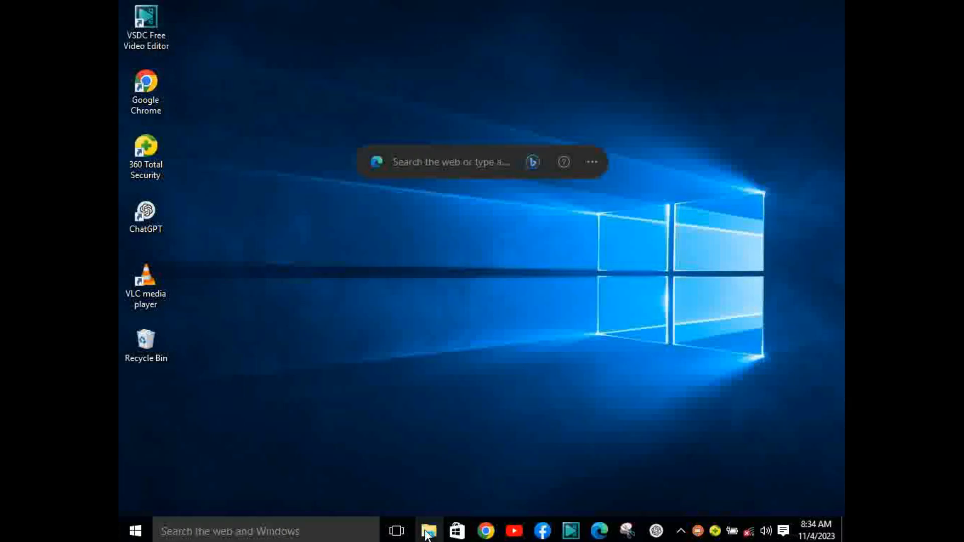
Step: Bring up This PC in File Explorer and select the DVD RW Drive (D:) OFFICE2013
click(429, 530)
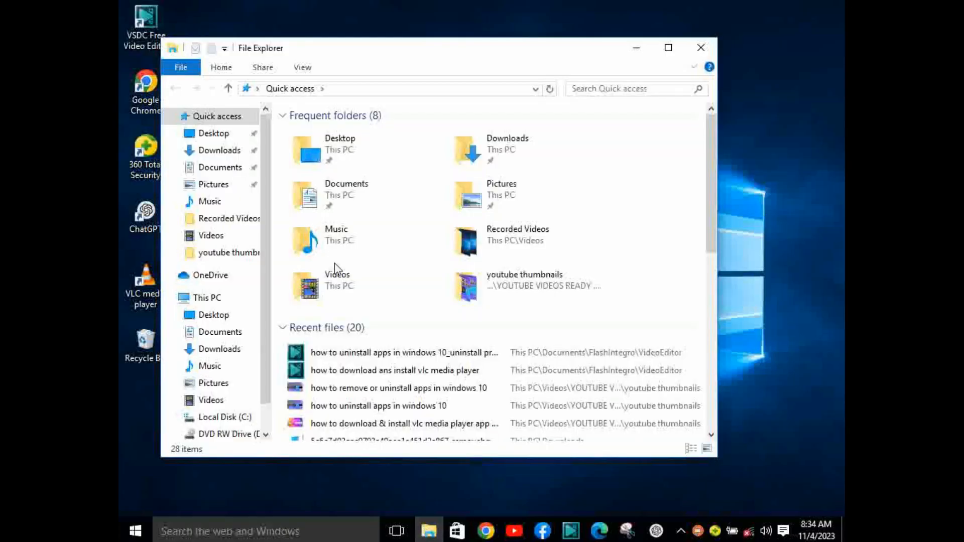
click(207, 297)
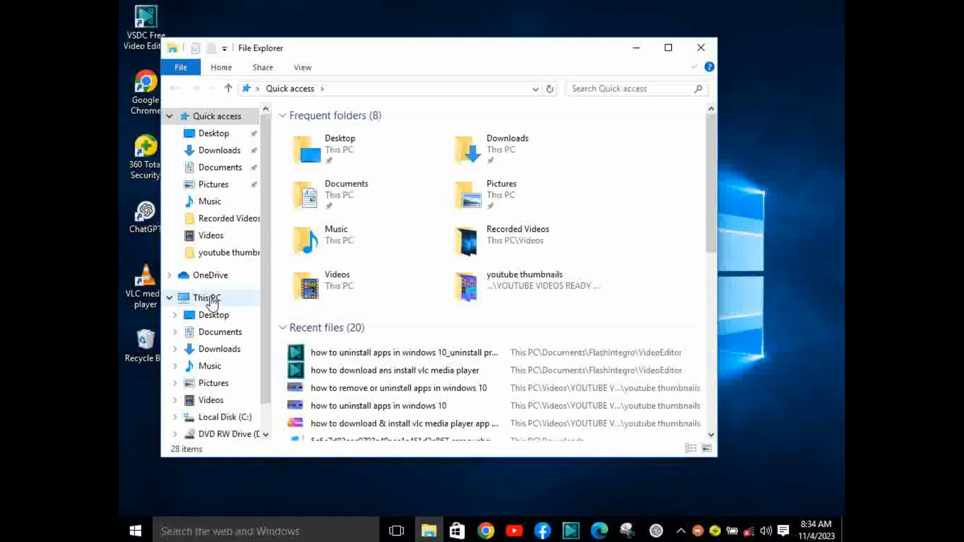
click(206, 298)
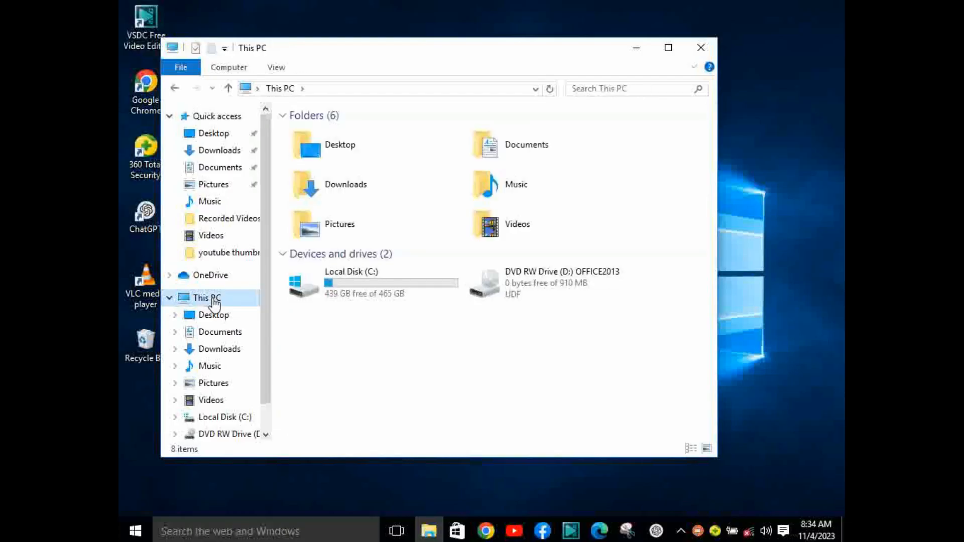
click(550, 283)
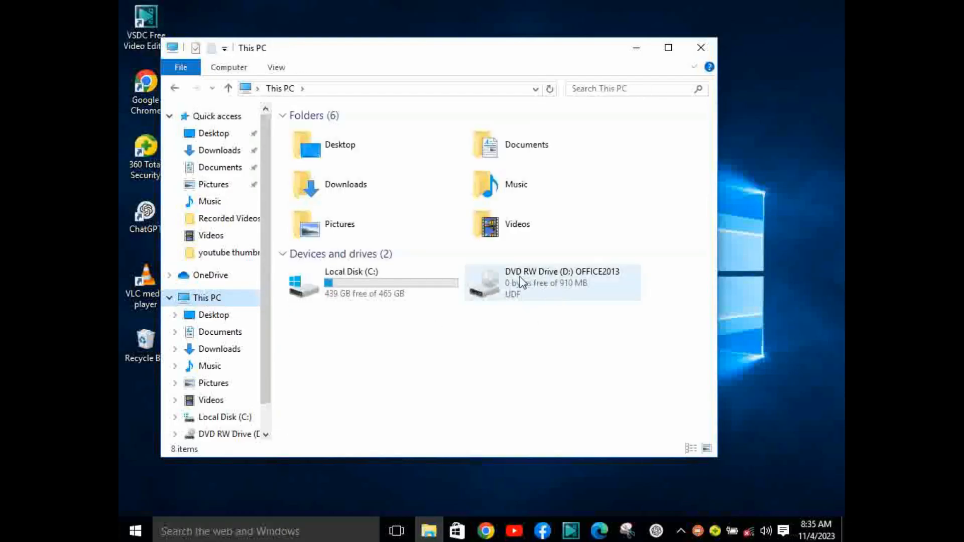
mouse_move(539, 281)
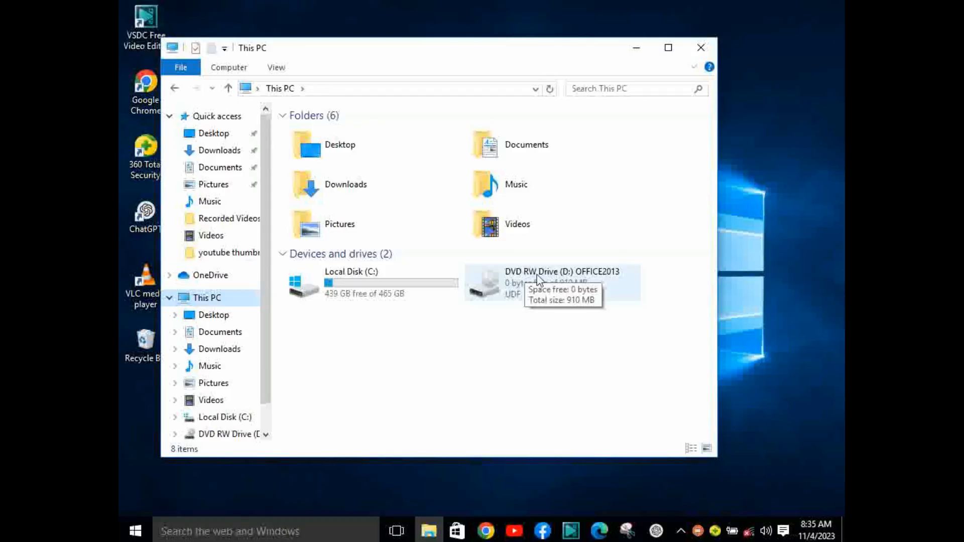
Step: Open the OFFICE2013 disc from its context menu to list its 26 folders
right_click(552, 283)
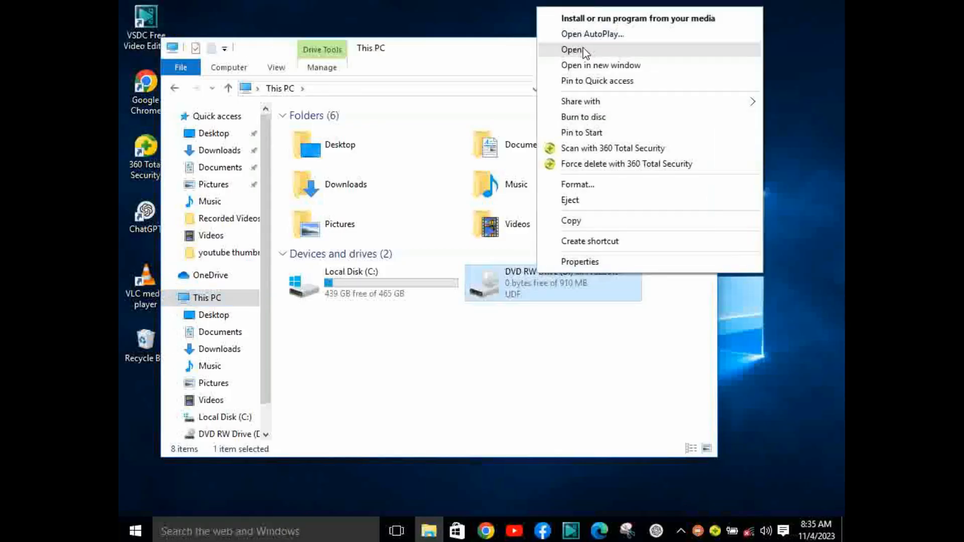
click(571, 50)
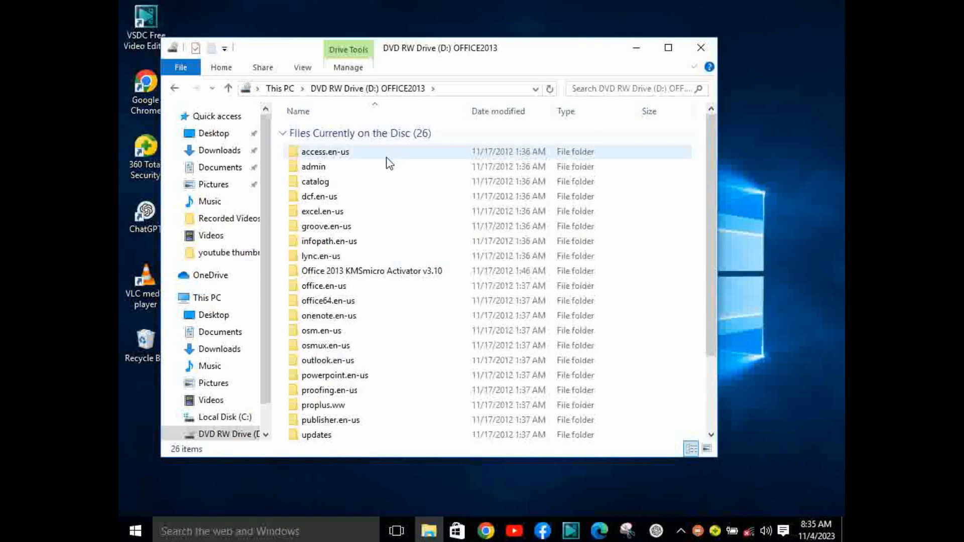
click(372, 271)
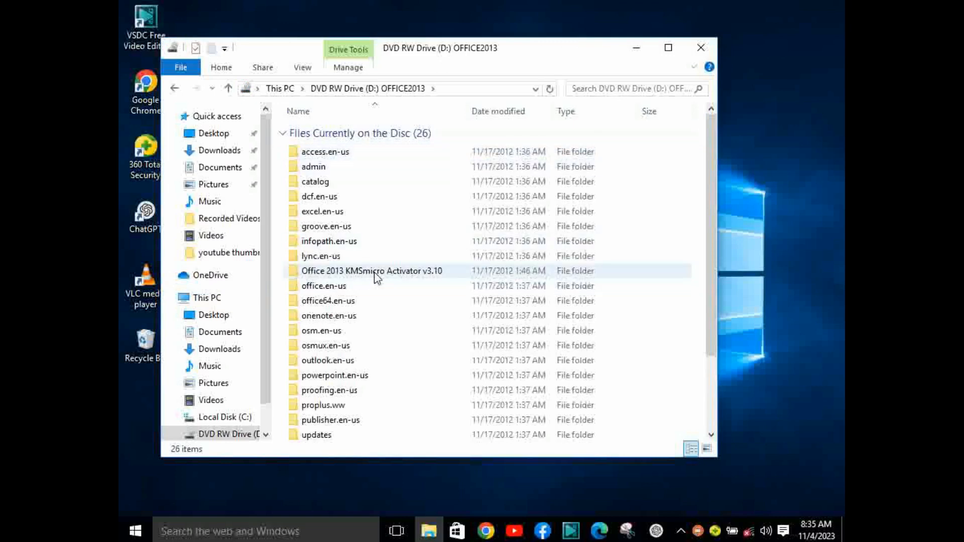
mouse_move(377, 273)
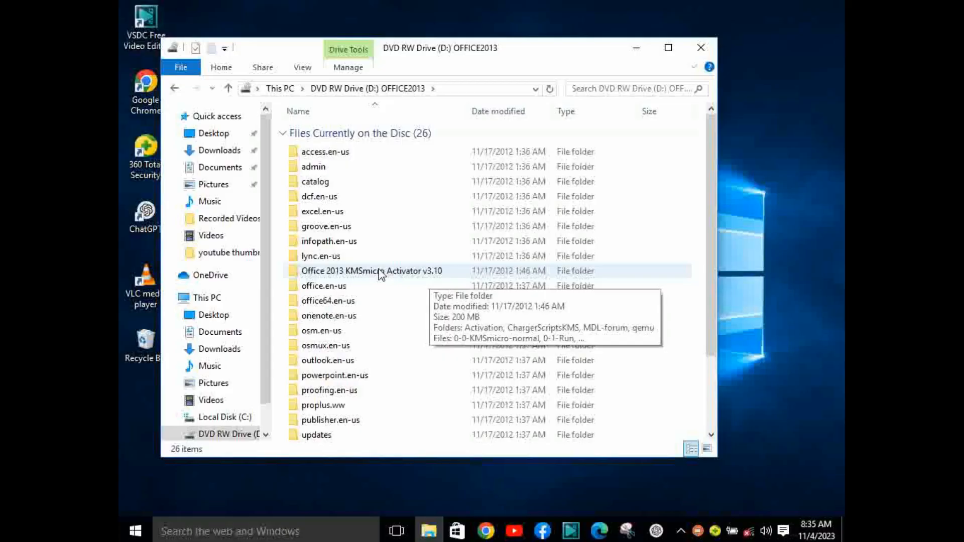
Step: Enter the Office 2013 KMSmicro Activator v3.10 folder and run the 0-0-KMSmicro-normal script
double_click(372, 270)
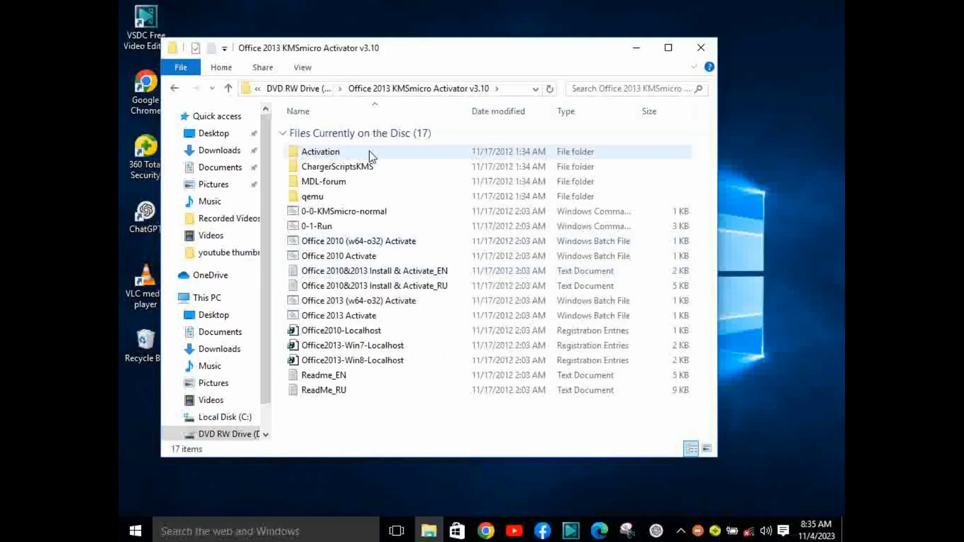
mouse_move(325, 214)
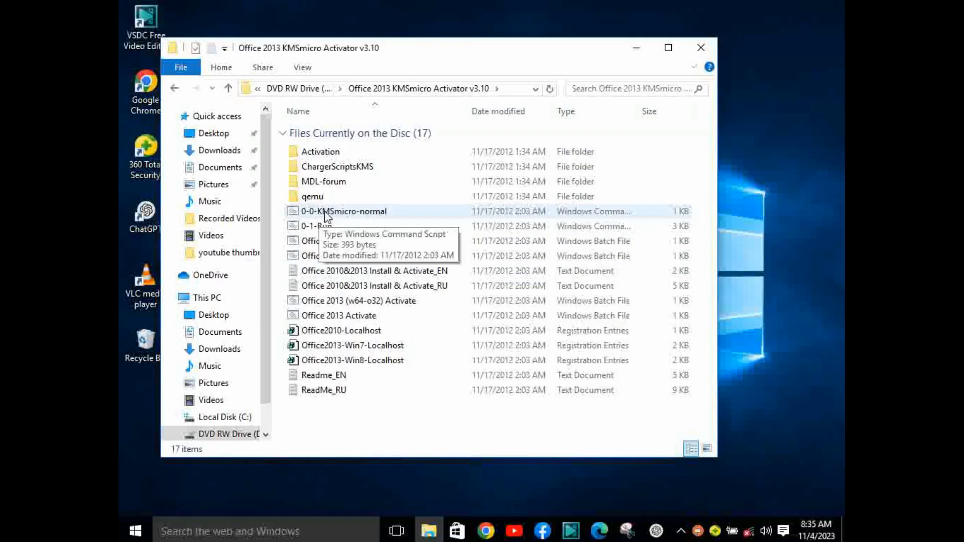
mouse_move(338, 219)
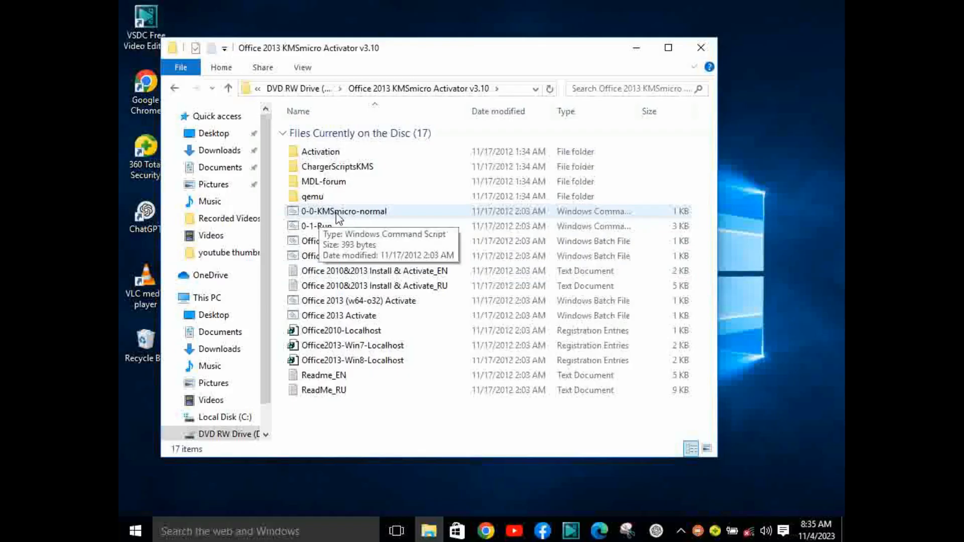
double_click(345, 211)
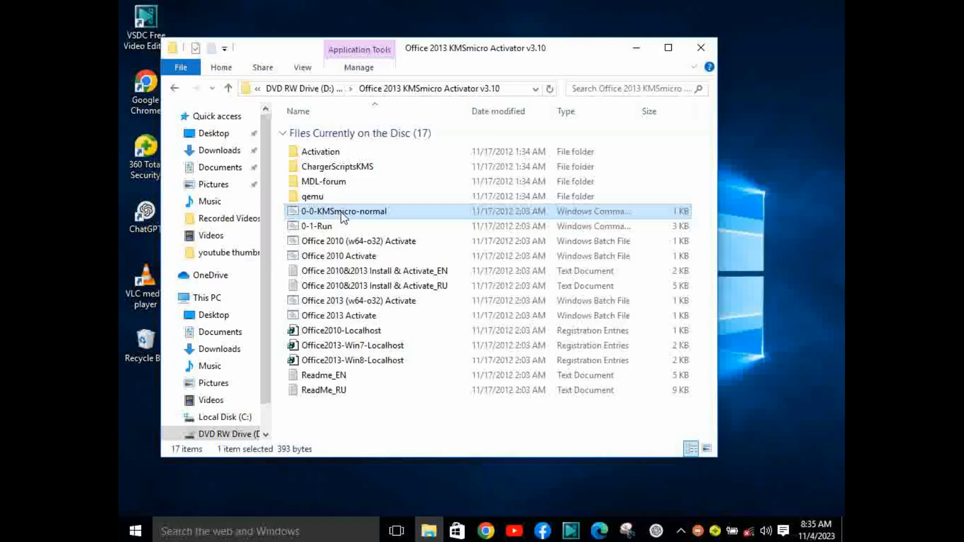
double_click(345, 211)
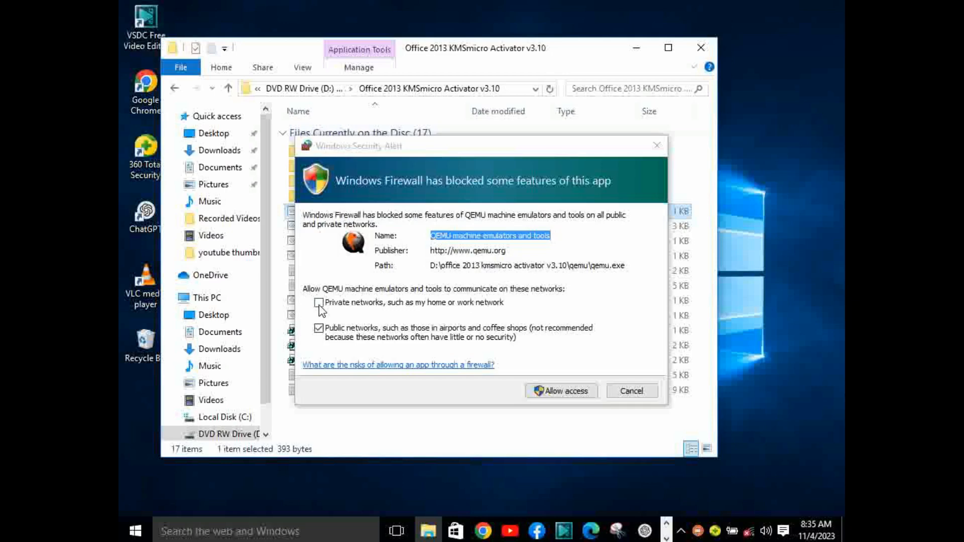
Step: Allow QEMU machine emulators and tools through Windows Firewall on public networks
click(319, 302)
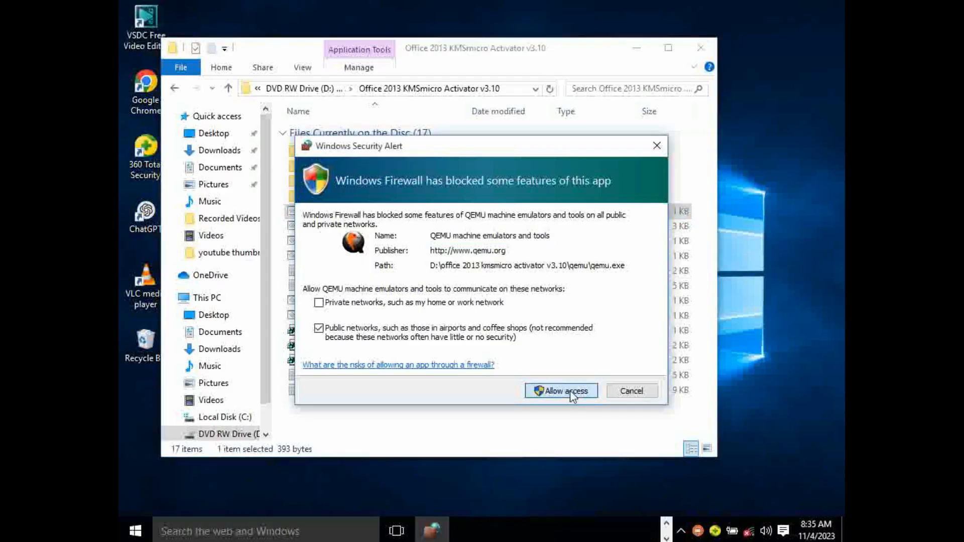
click(561, 390)
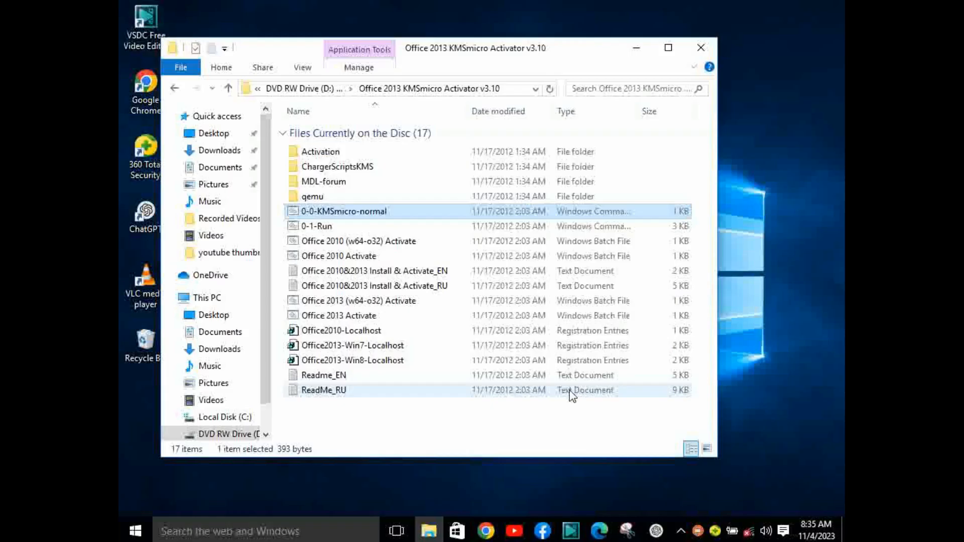
mouse_move(414, 339)
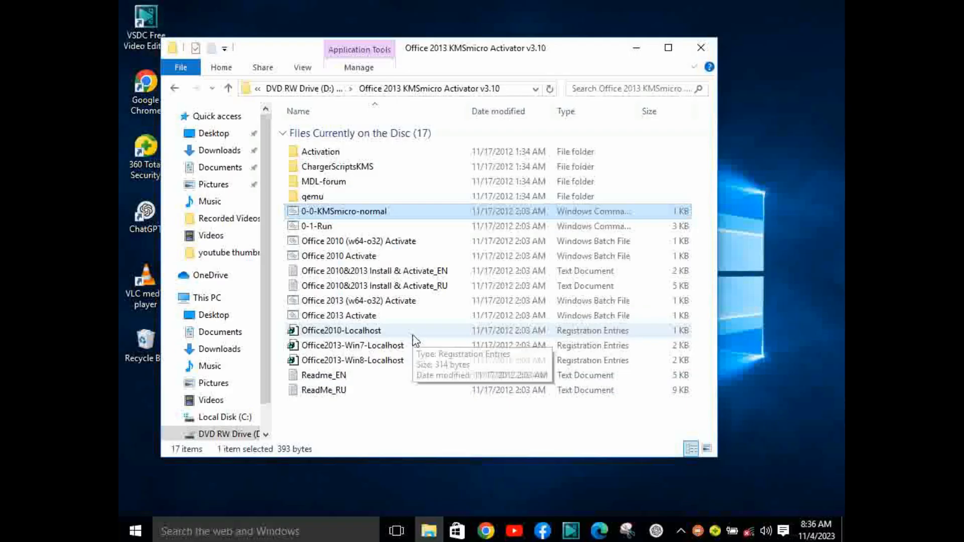
mouse_move(359, 319)
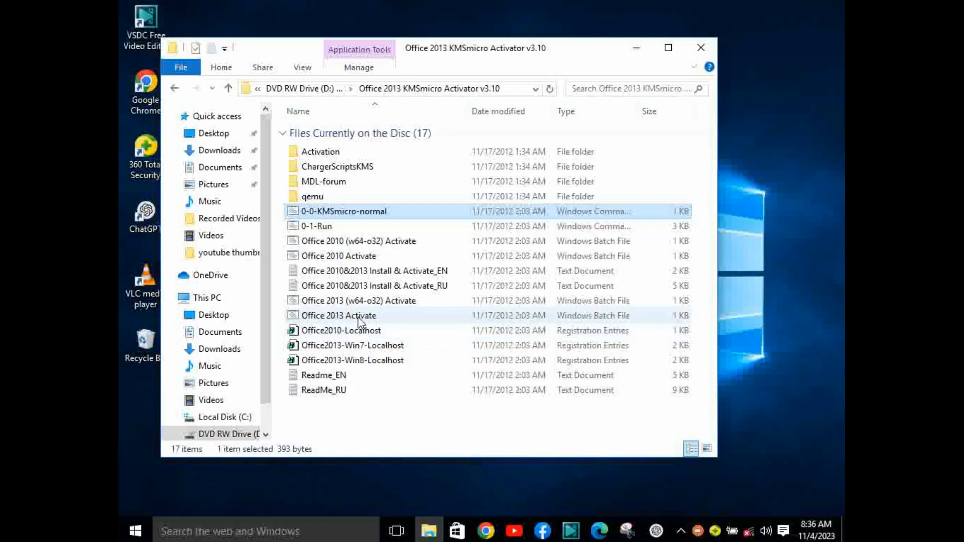
mouse_move(401, 367)
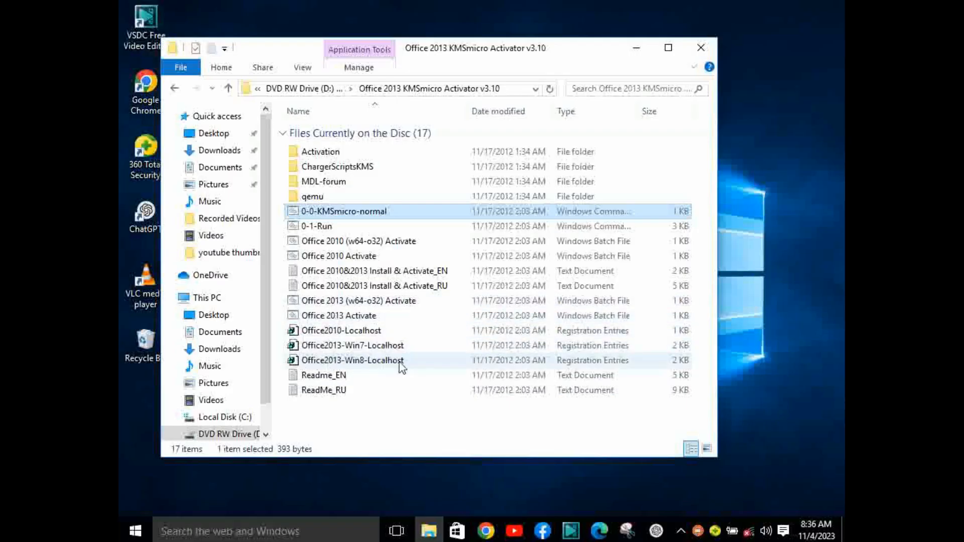
mouse_move(366, 363)
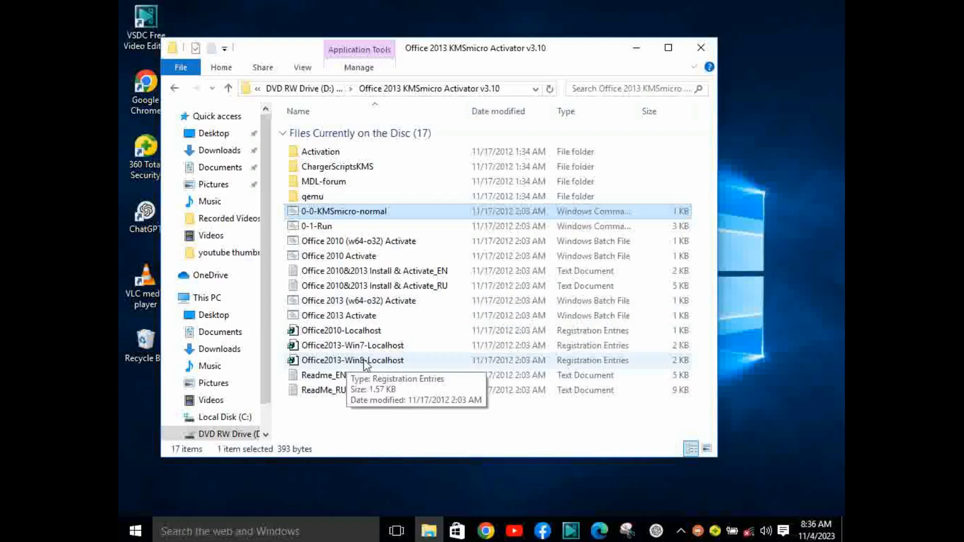
mouse_move(393, 363)
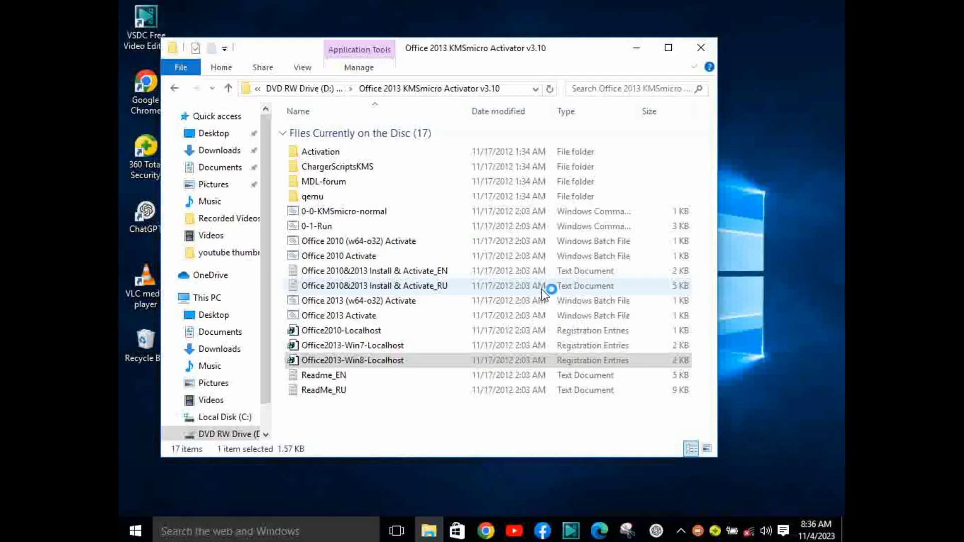
Step: Launch Office2013-Win8-Localhost.reg so Registry Editor asks to confirm adding its keys
double_click(354, 360)
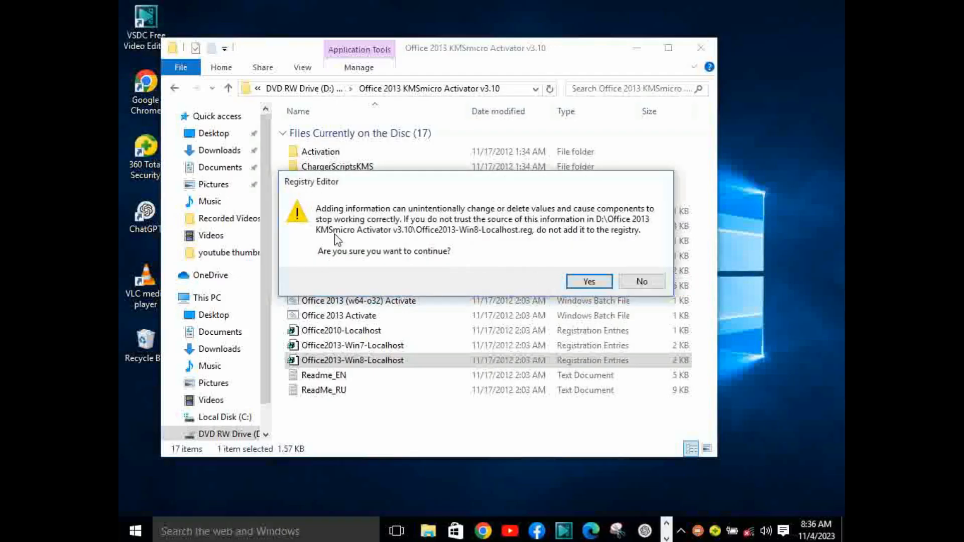
mouse_move(588, 282)
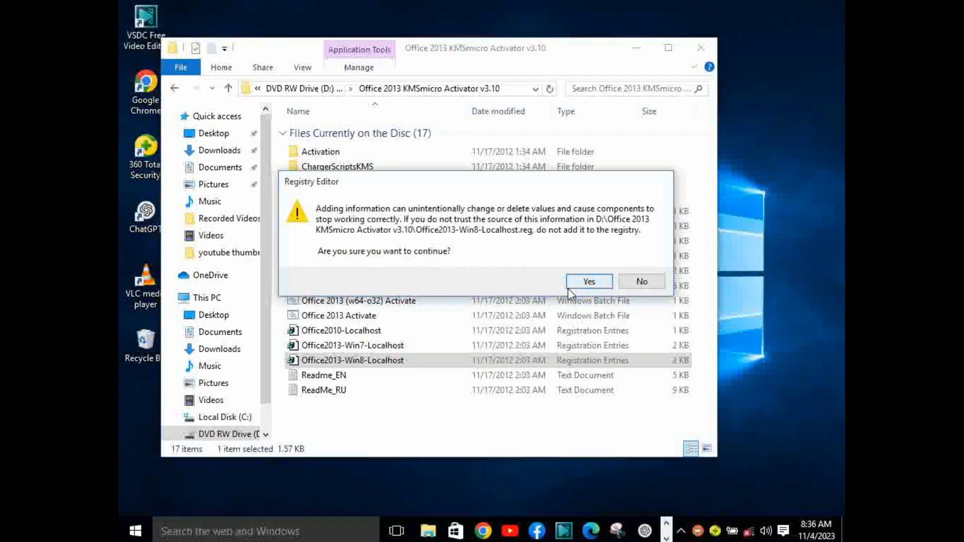
Step: Confirm adding the registry keys, dismiss the success message and close the activator folder window
click(587, 282)
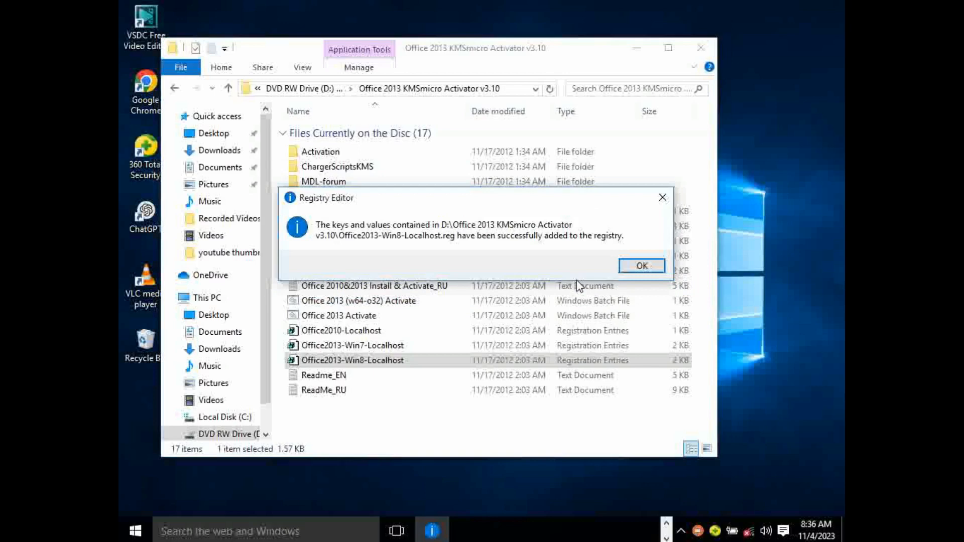
mouse_move(418, 237)
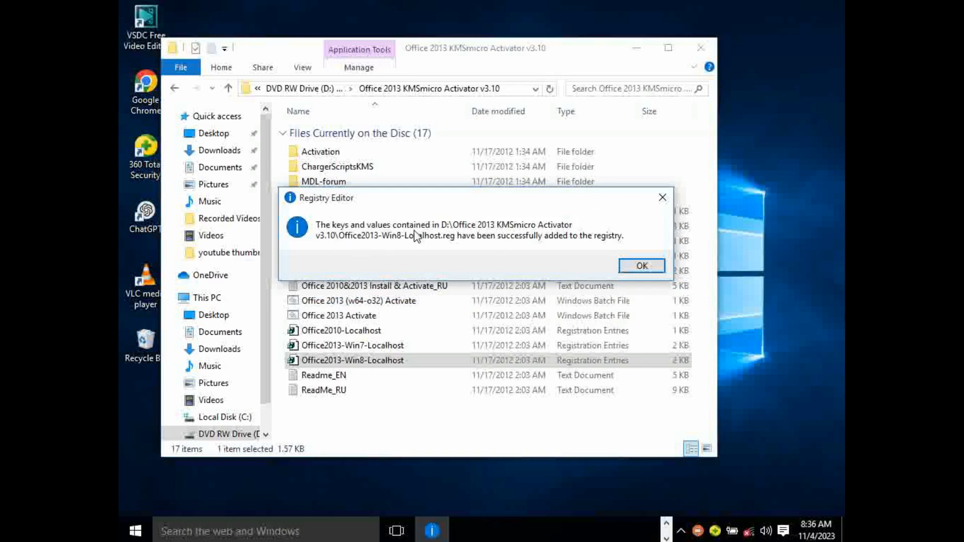
mouse_move(379, 253)
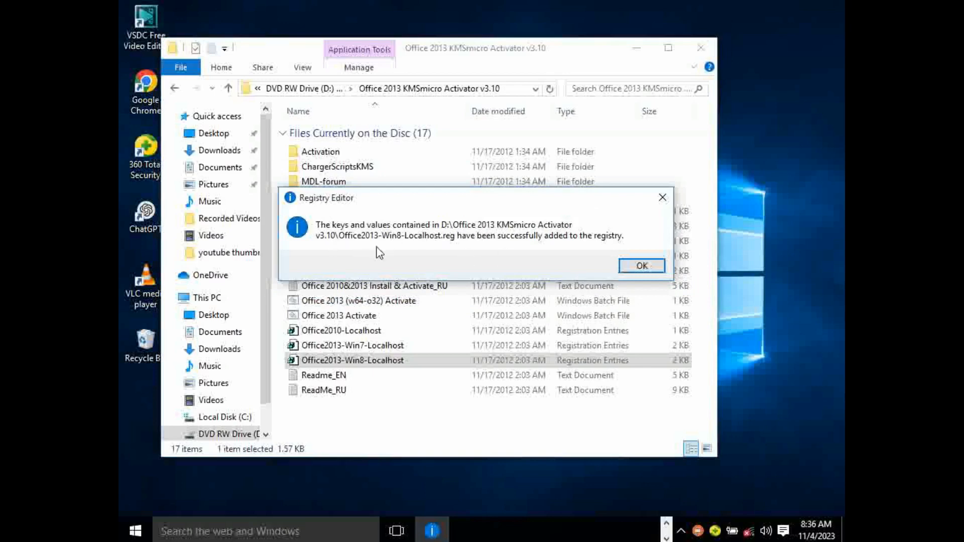
mouse_move(621, 243)
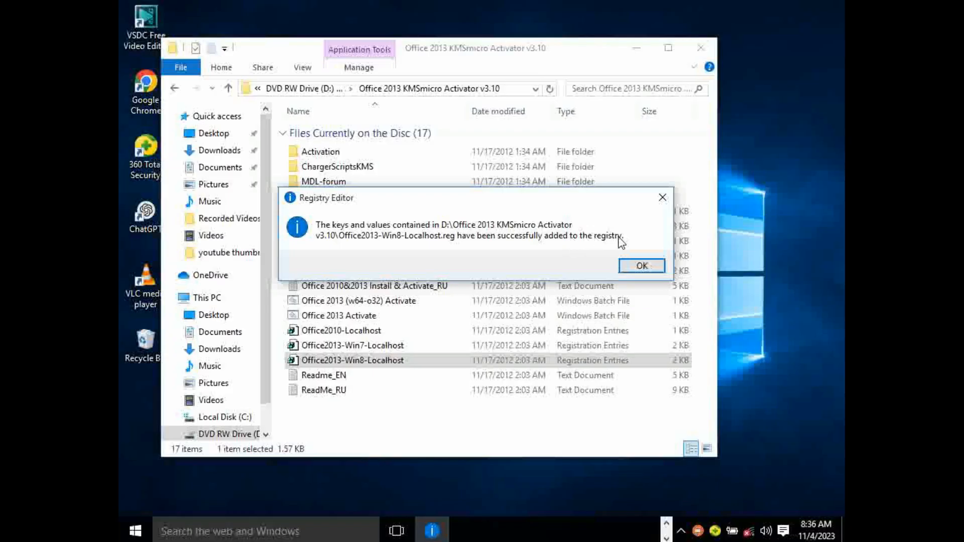
mouse_move(642, 265)
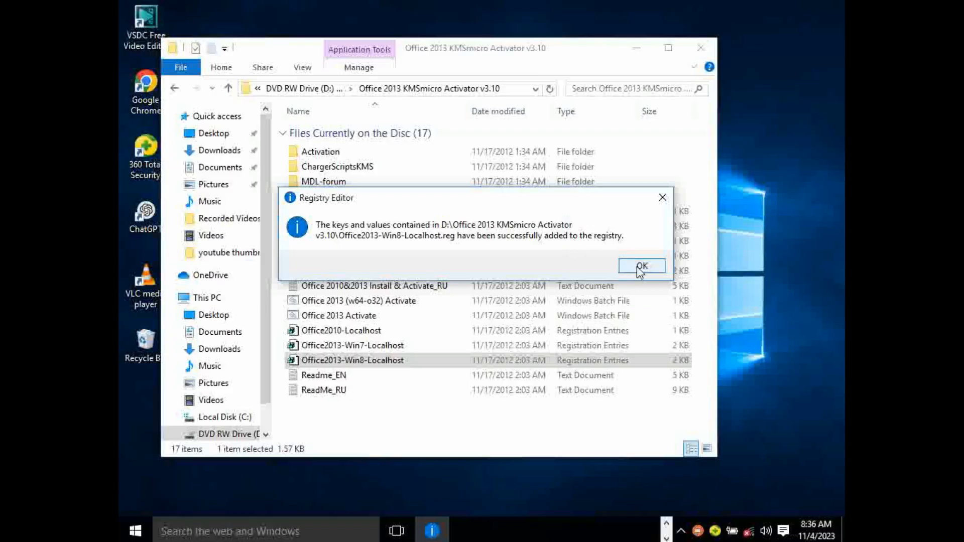
click(641, 265)
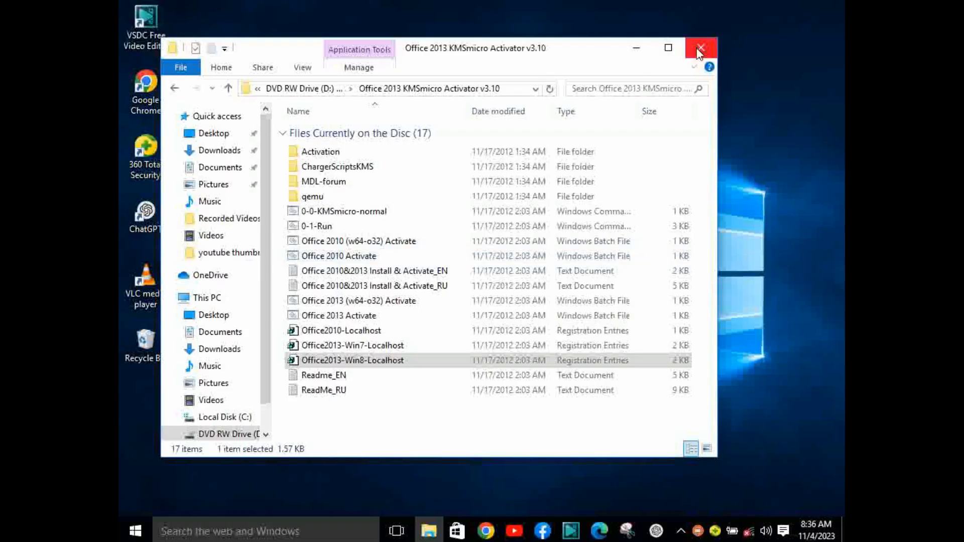
mouse_move(700, 48)
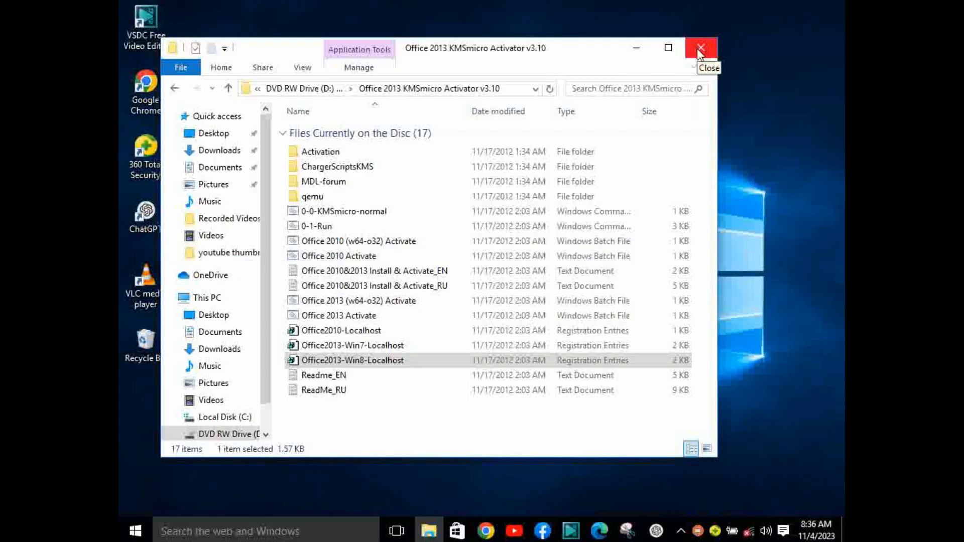
mouse_move(698, 55)
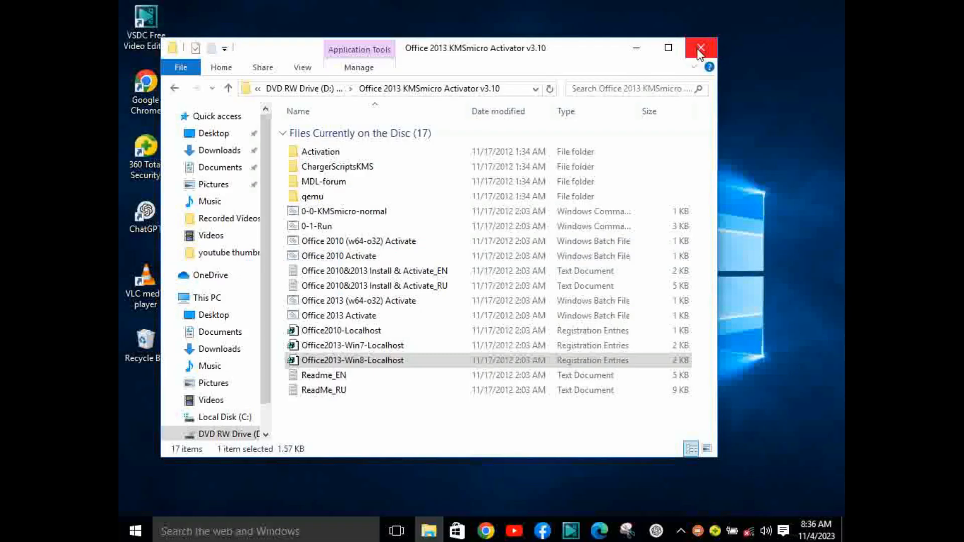
click(699, 48)
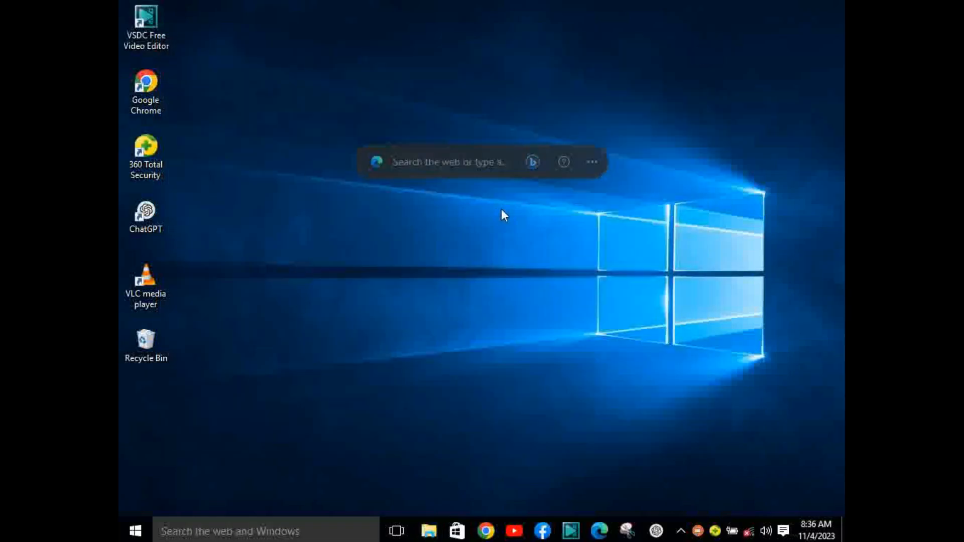
mouse_move(608, 209)
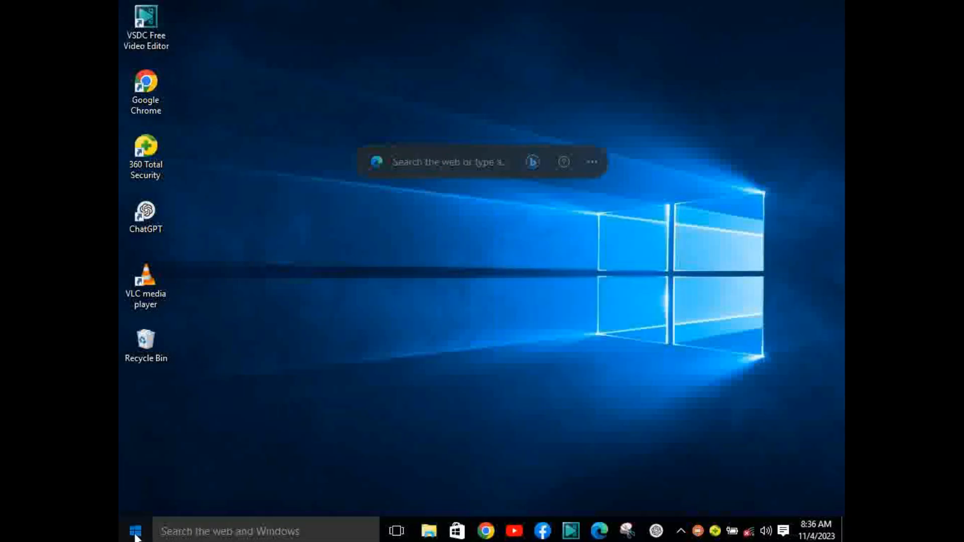
Step: Show all installed apps from Start and expand the Microsoft Office 2013 group
click(135, 531)
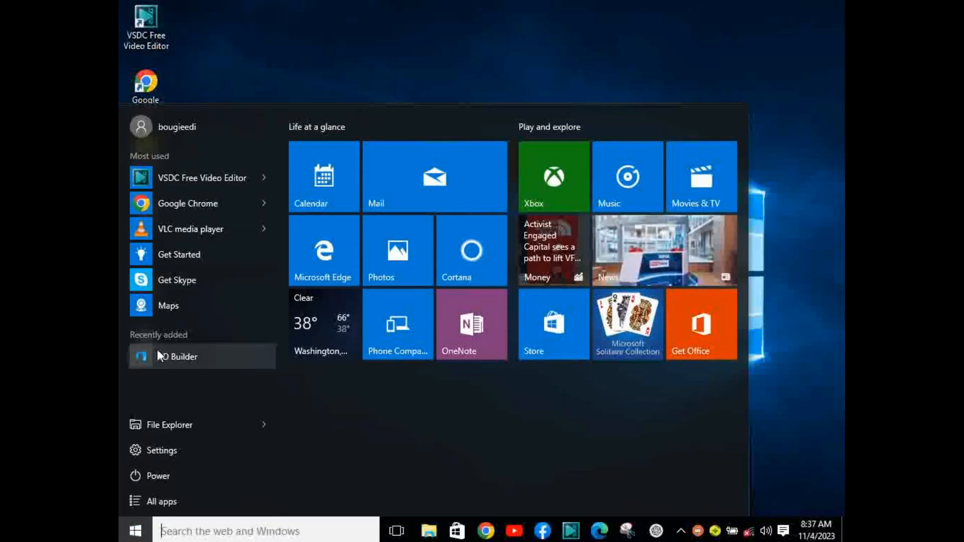
click(167, 501)
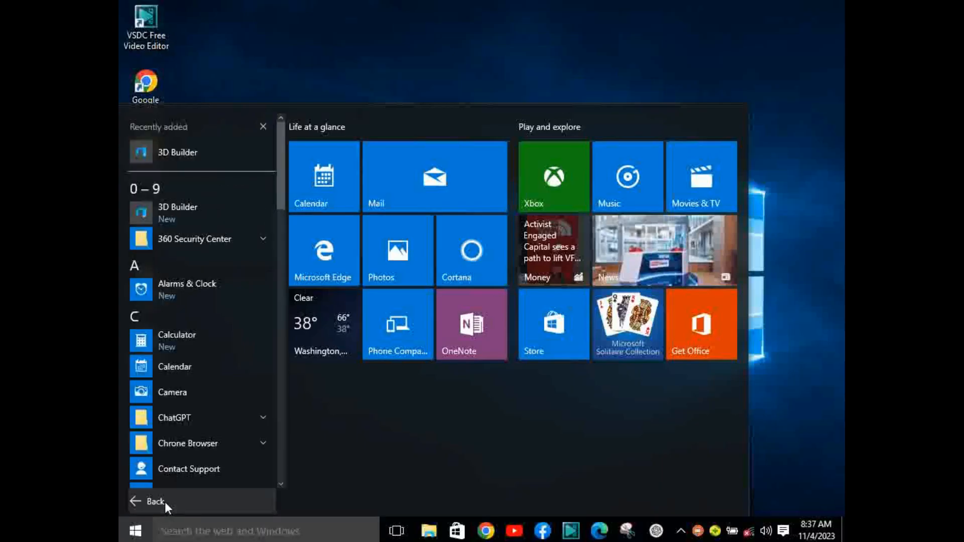
scroll(down, 3)
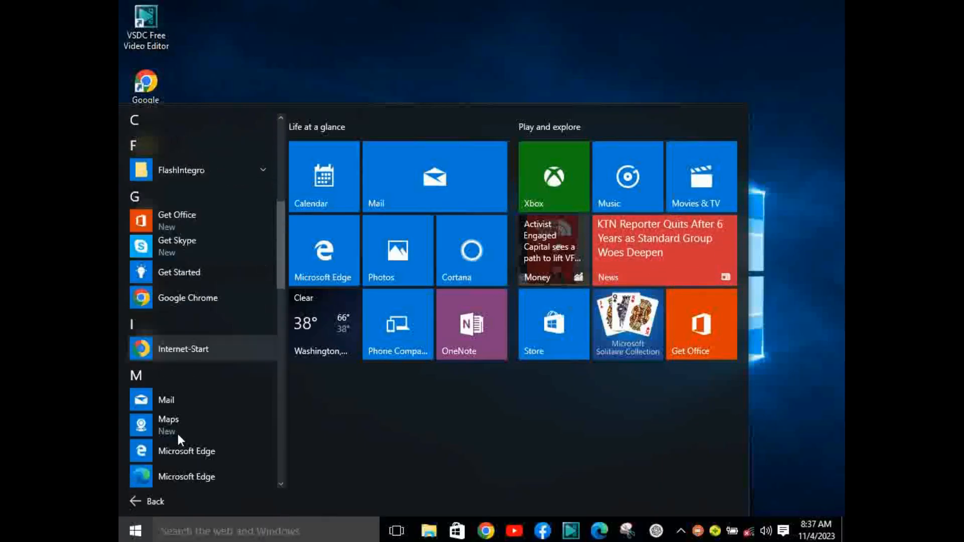
scroll(down, 3)
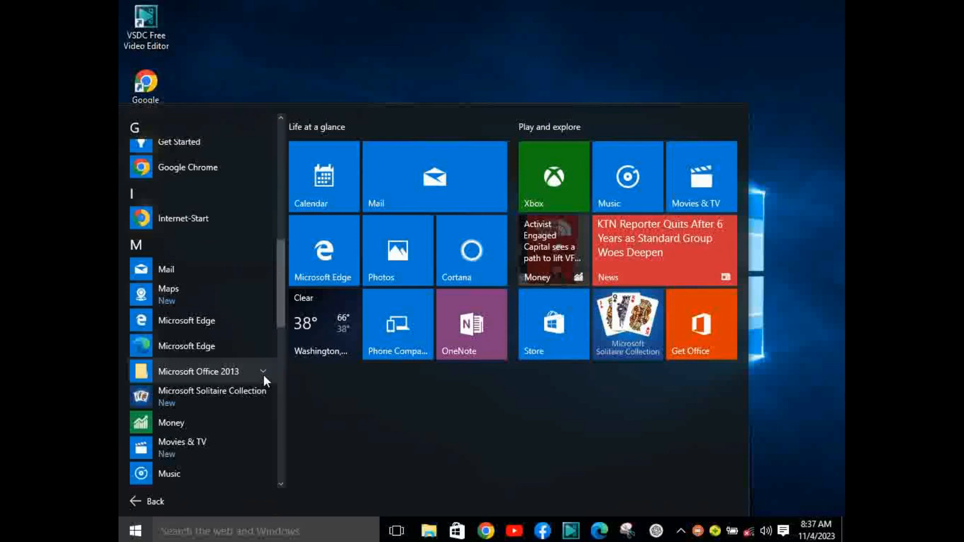
click(197, 372)
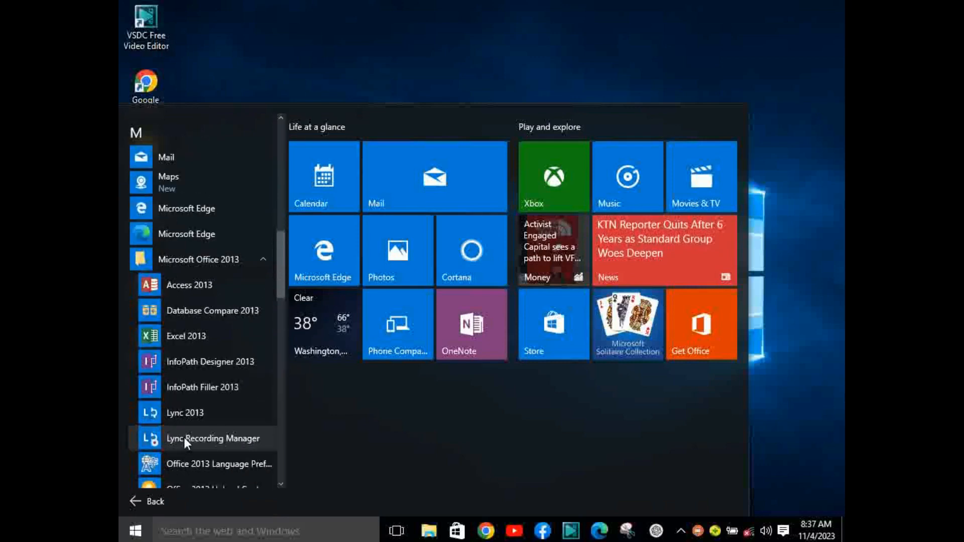
Step: Launch Word 2013 from the Microsoft Office 2013 group
scroll(down, 3)
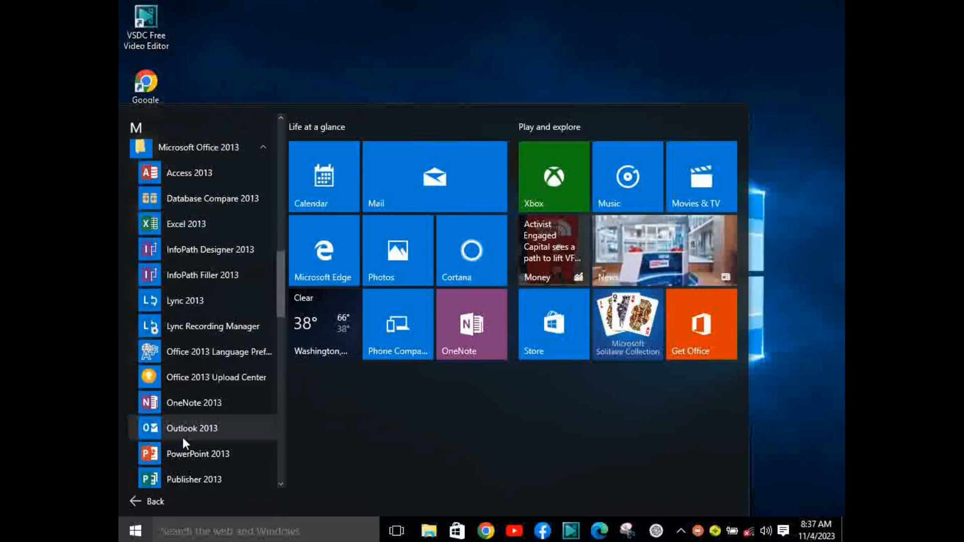
scroll(down, 3)
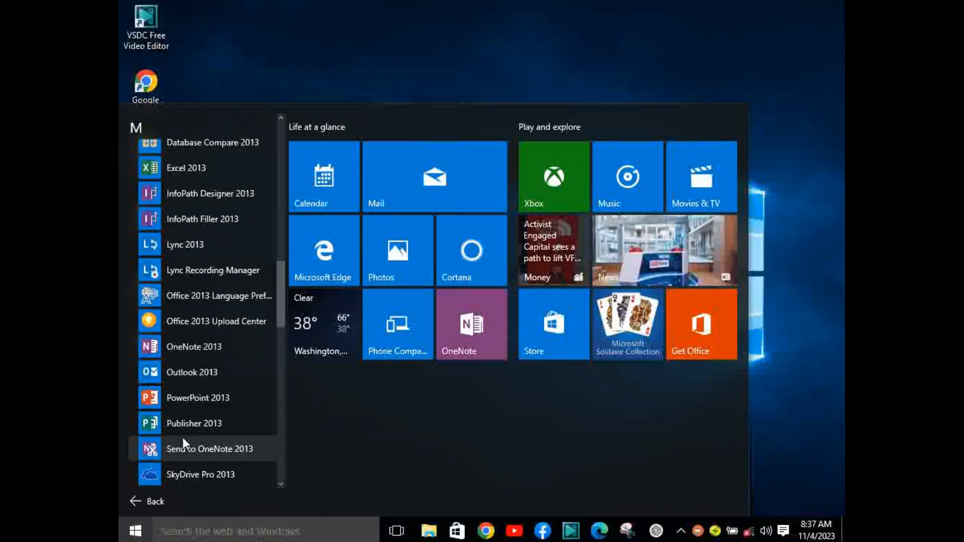
scroll(down, 3)
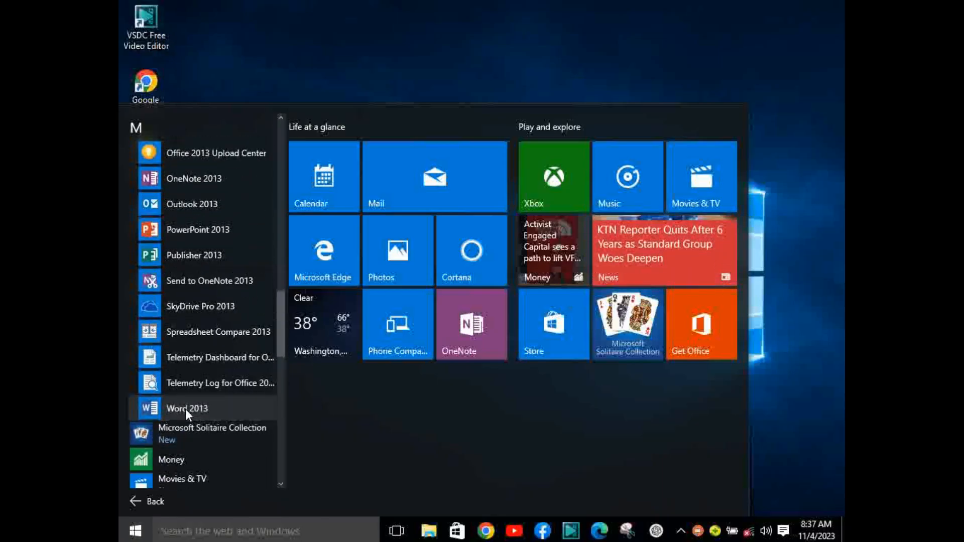
click(185, 409)
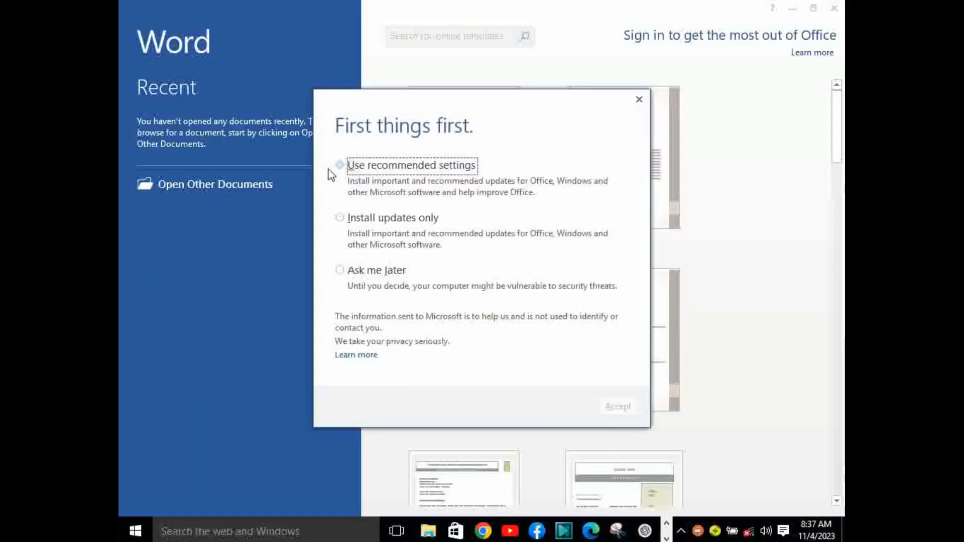
mouse_move(316, 171)
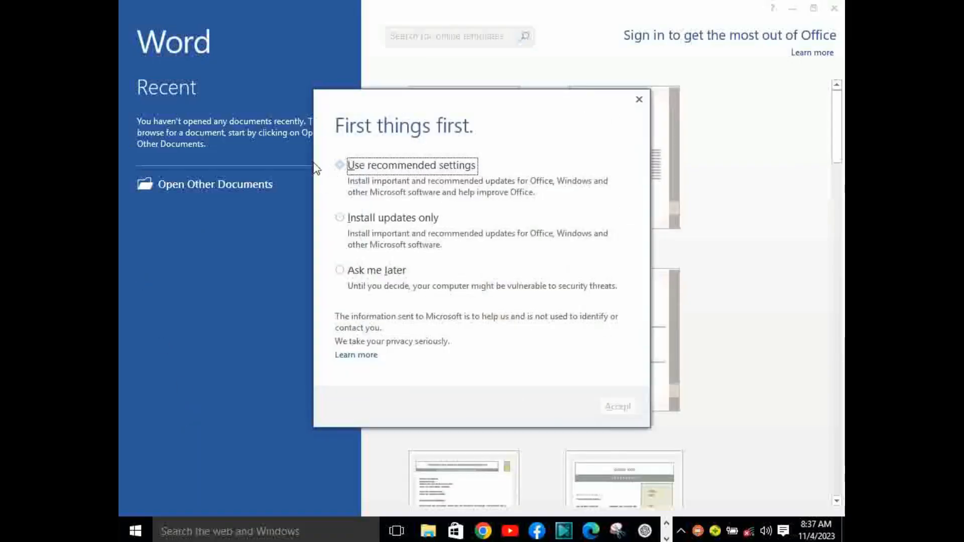
Step: Accept recommended update settings, dismiss the update error and close the Office welcome screen
click(340, 166)
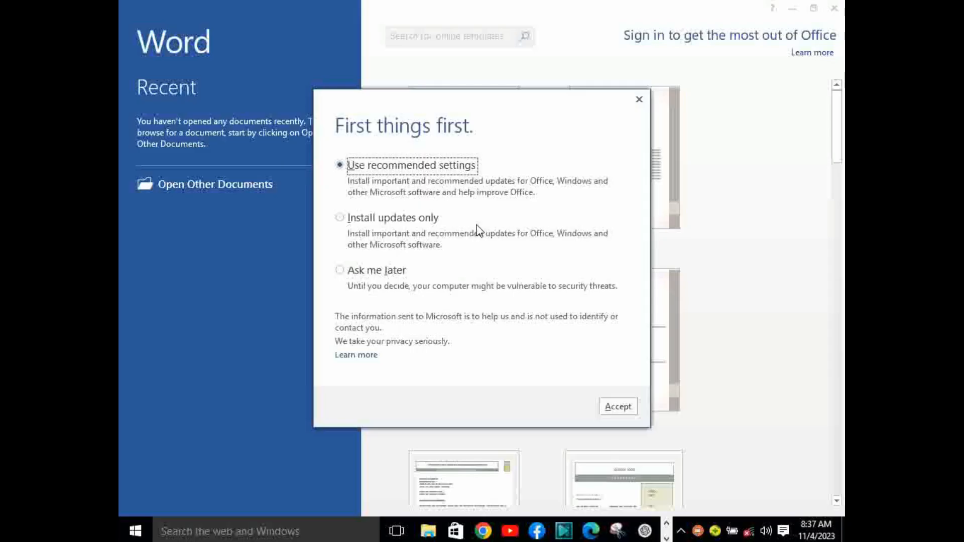
click(618, 407)
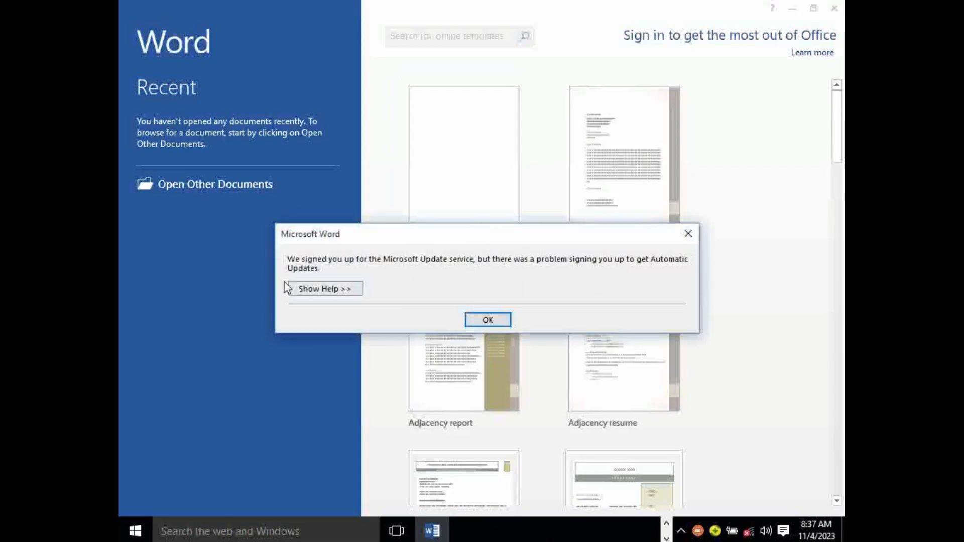
click(488, 320)
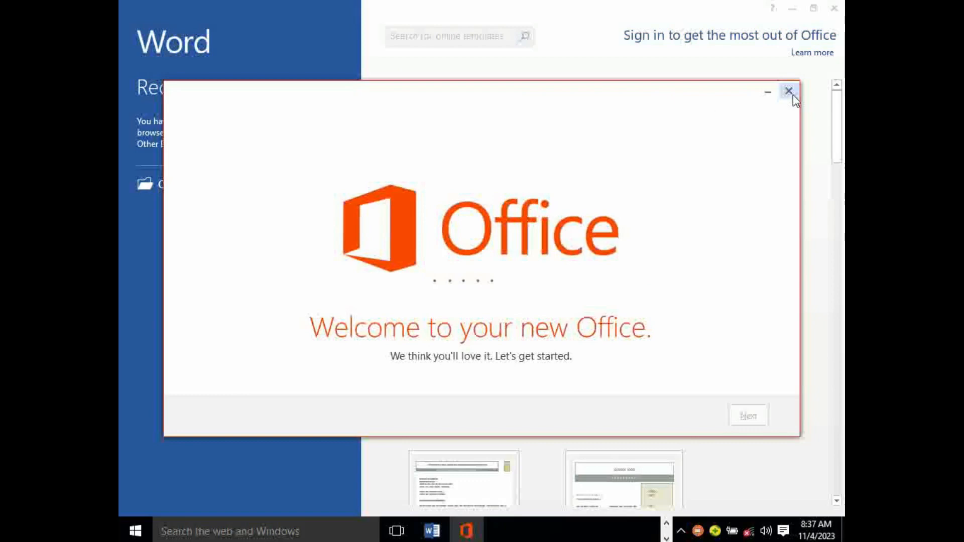
click(789, 92)
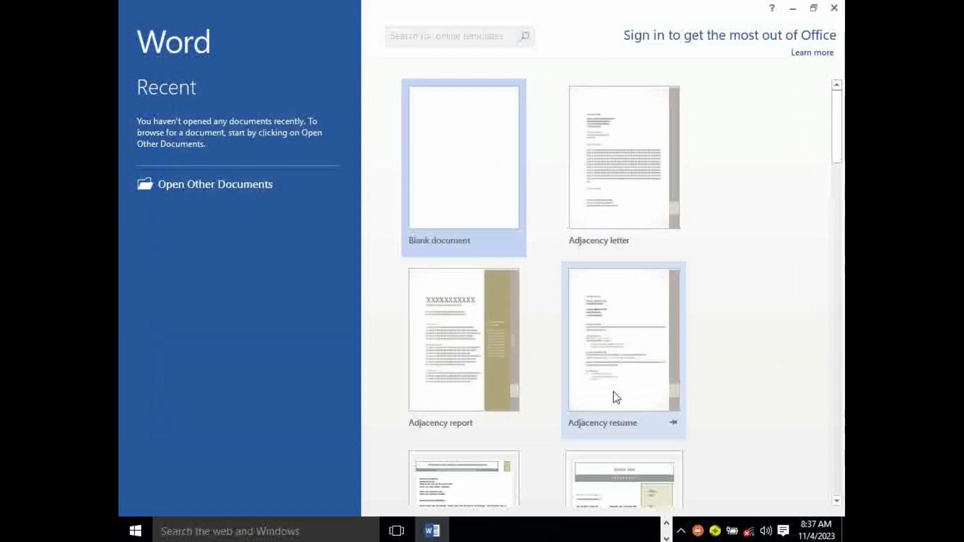
Step: Start a new blank document, Document1, from Word's start screen
scroll(down, 3)
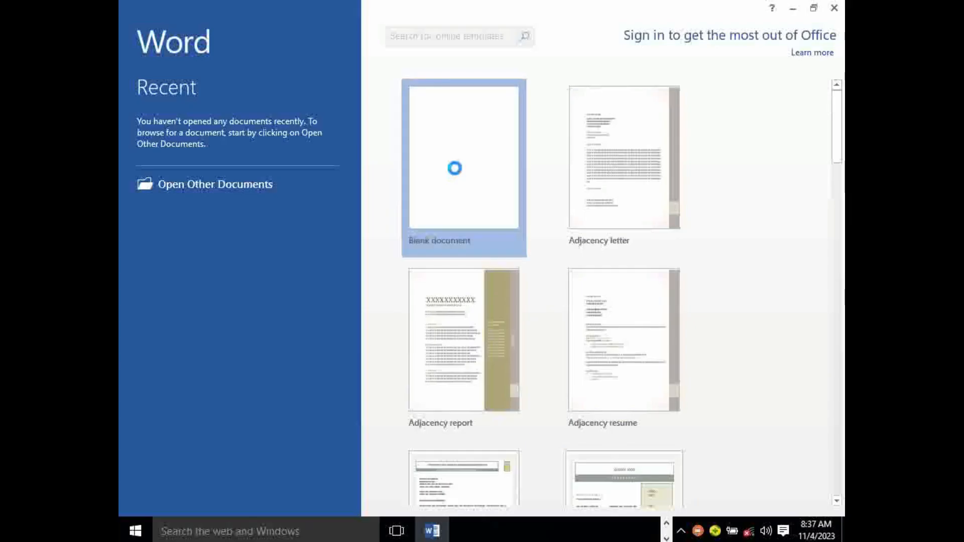
click(463, 158)
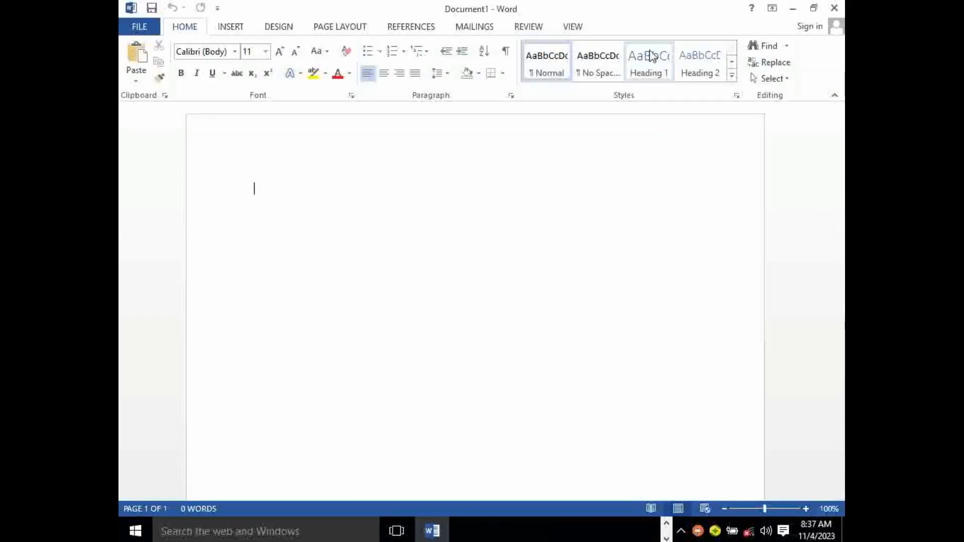
mouse_move(529, 251)
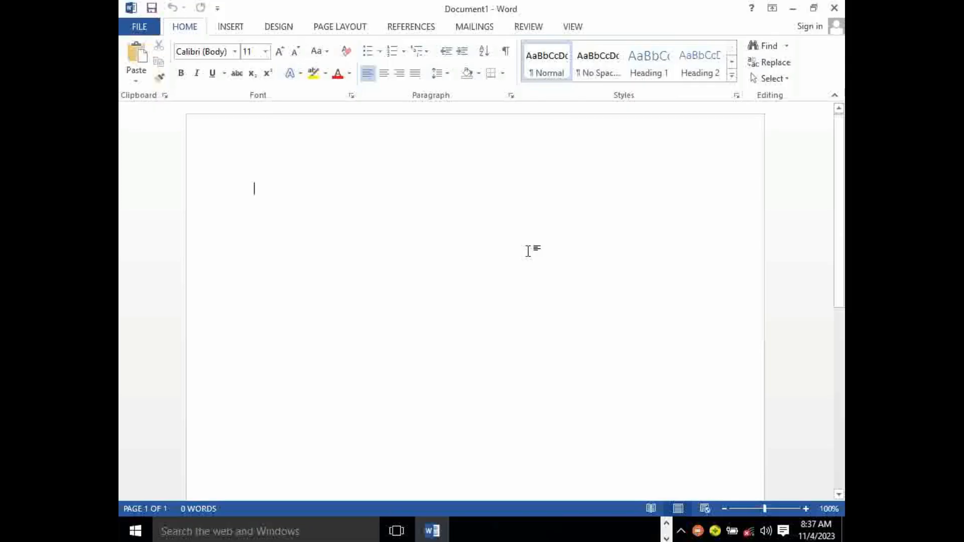
mouse_move(536, 251)
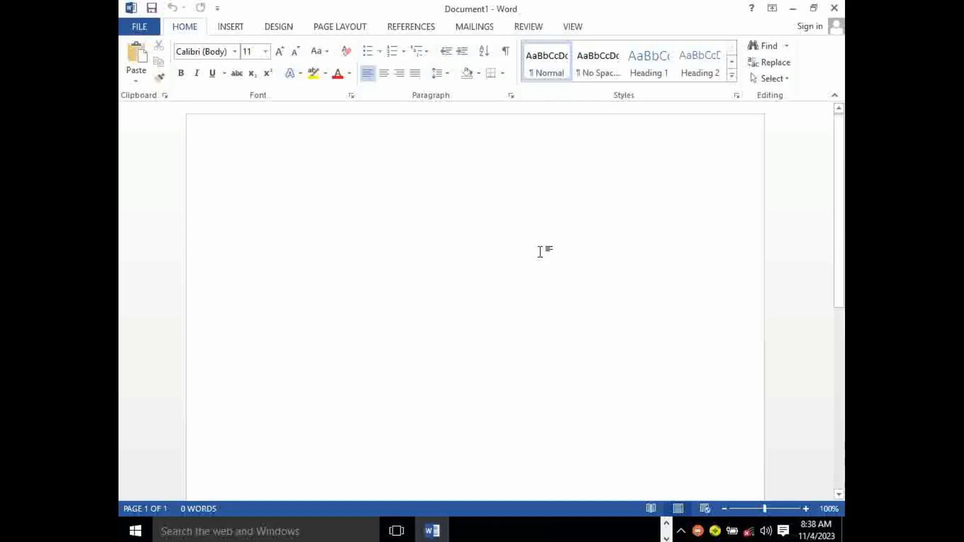
mouse_move(546, 254)
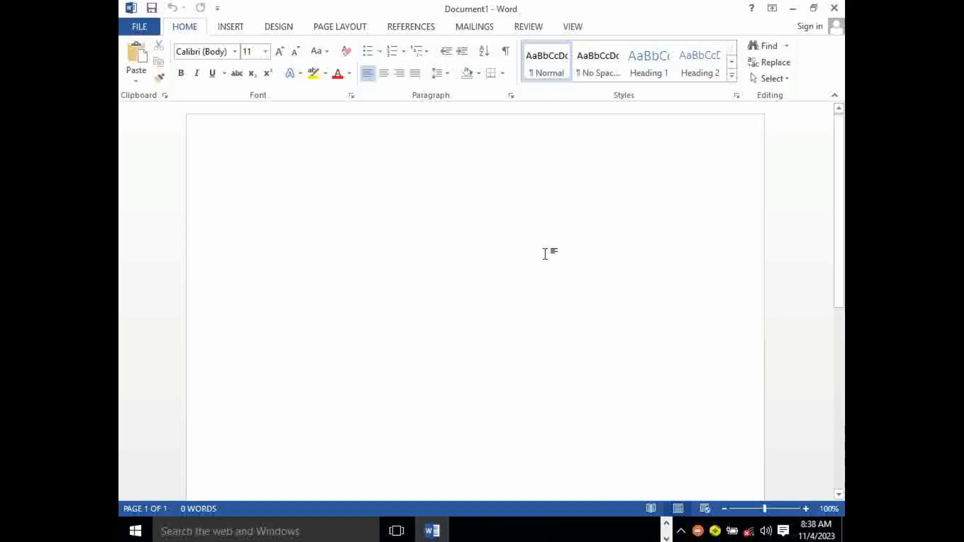
click(254, 189)
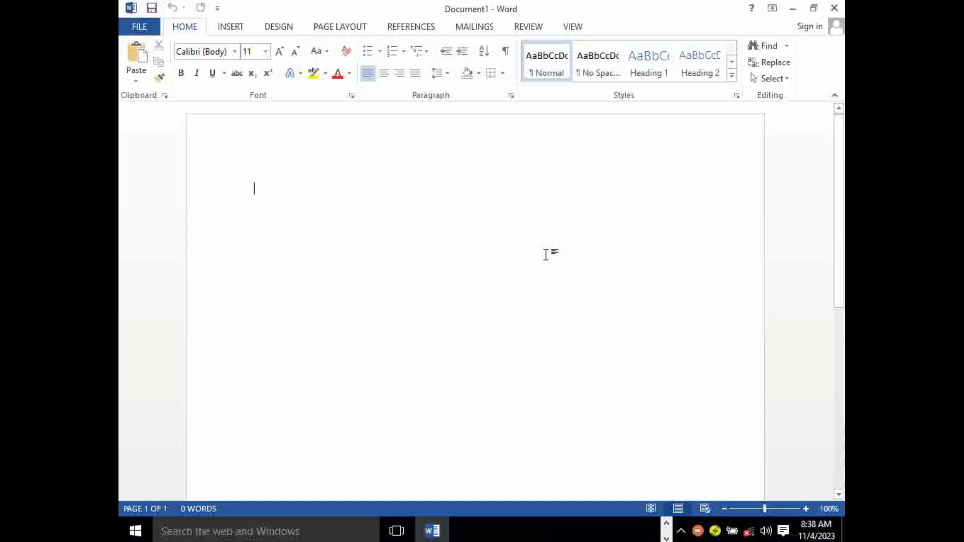